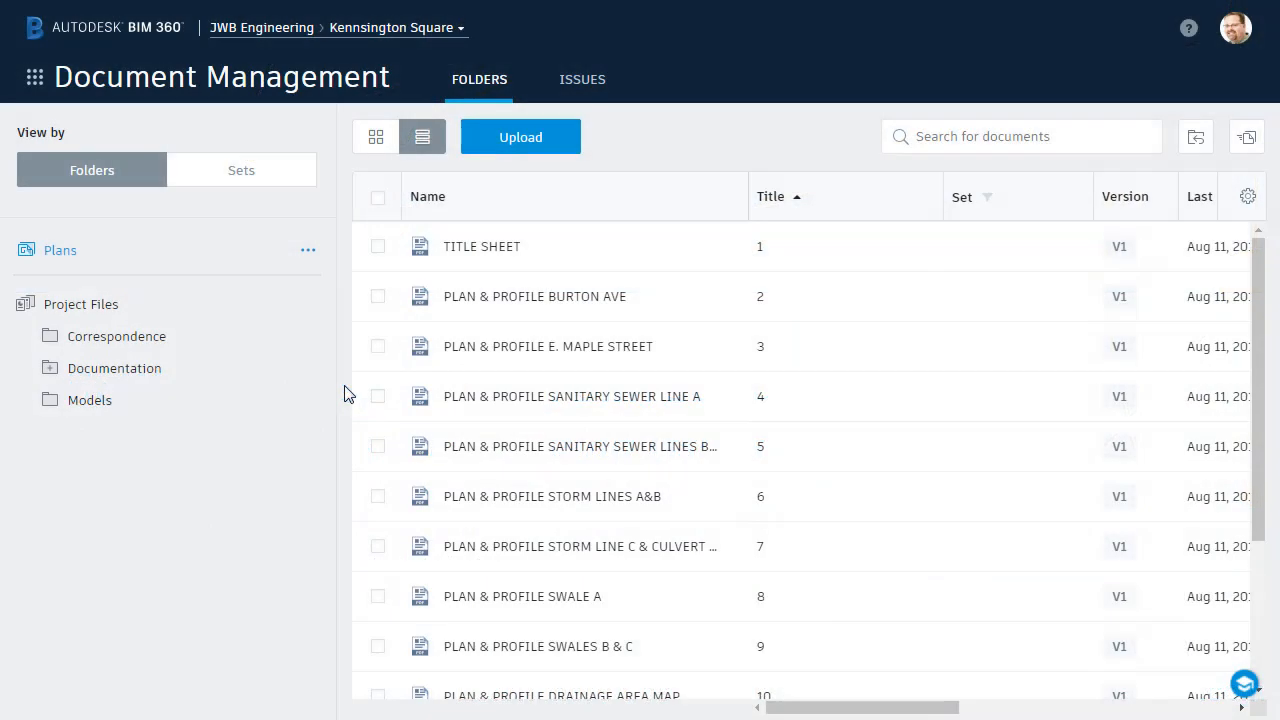
pyautogui.moveTo(402, 48)
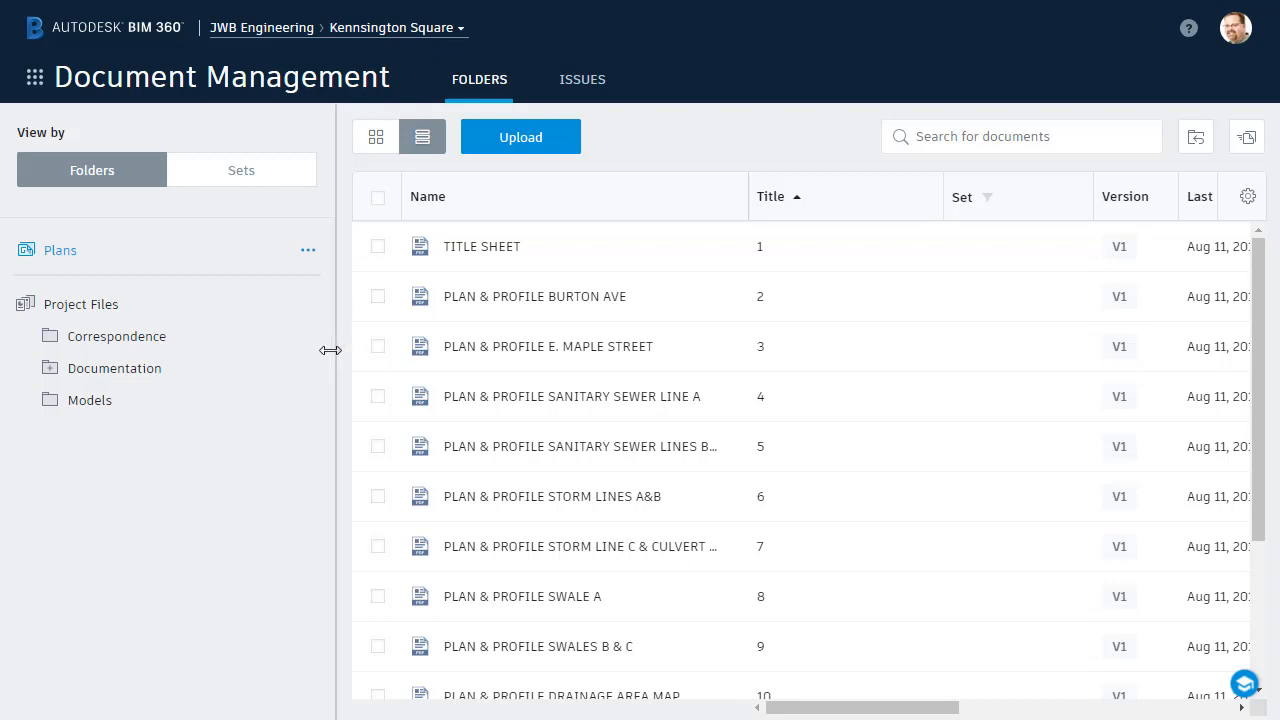
pyautogui.moveTo(552, 496)
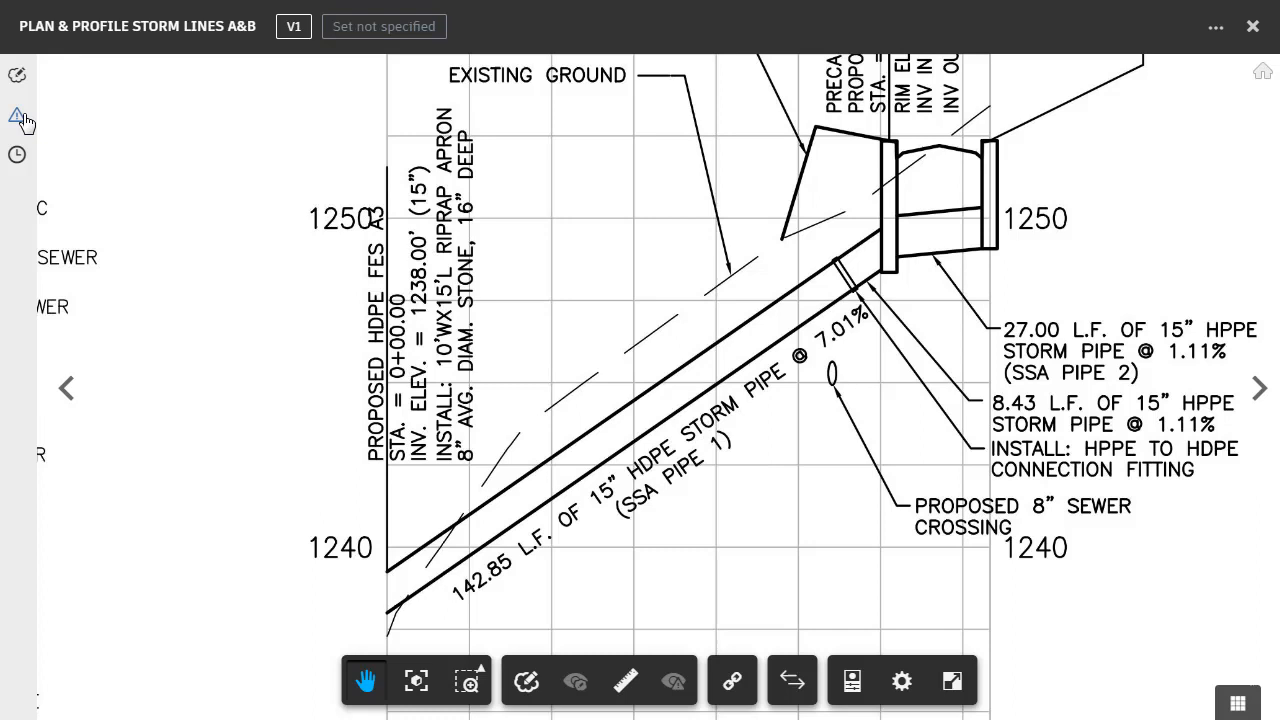
# - Start a new issue from the Issues panel, pinned on the 15" HDPE storm pipe
pyautogui.click(16, 116)
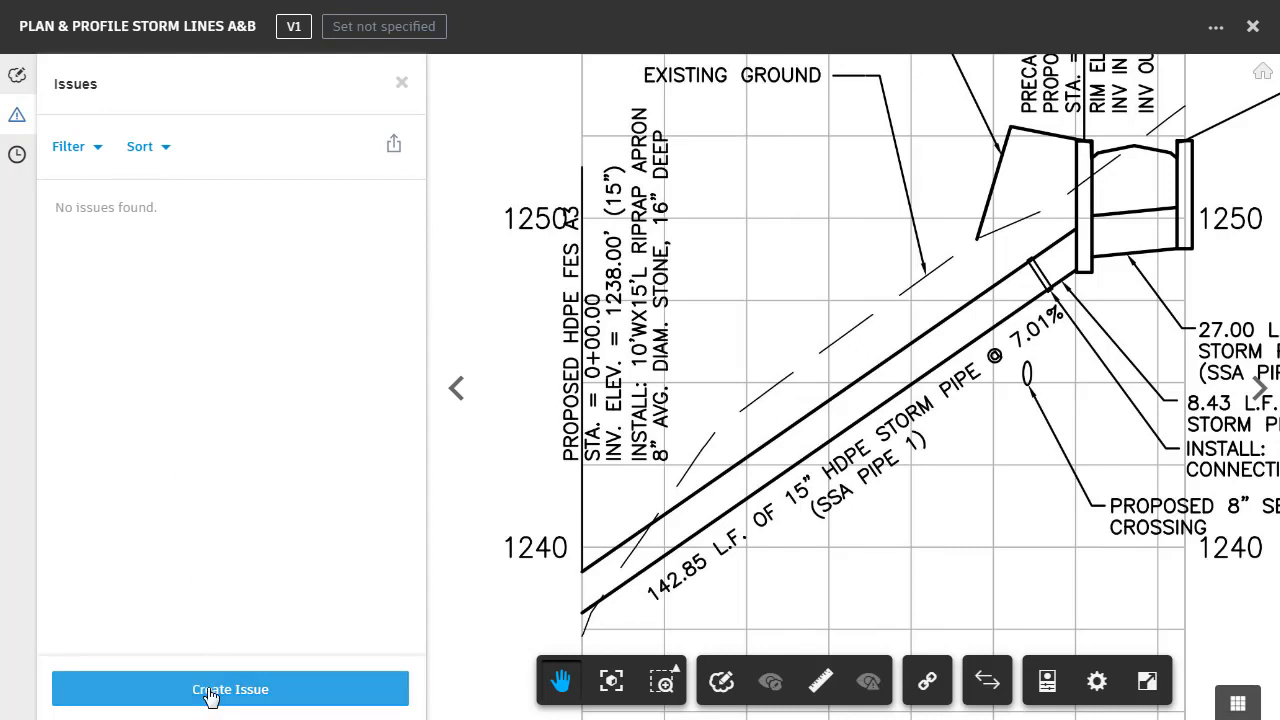
pyautogui.click(228, 688)
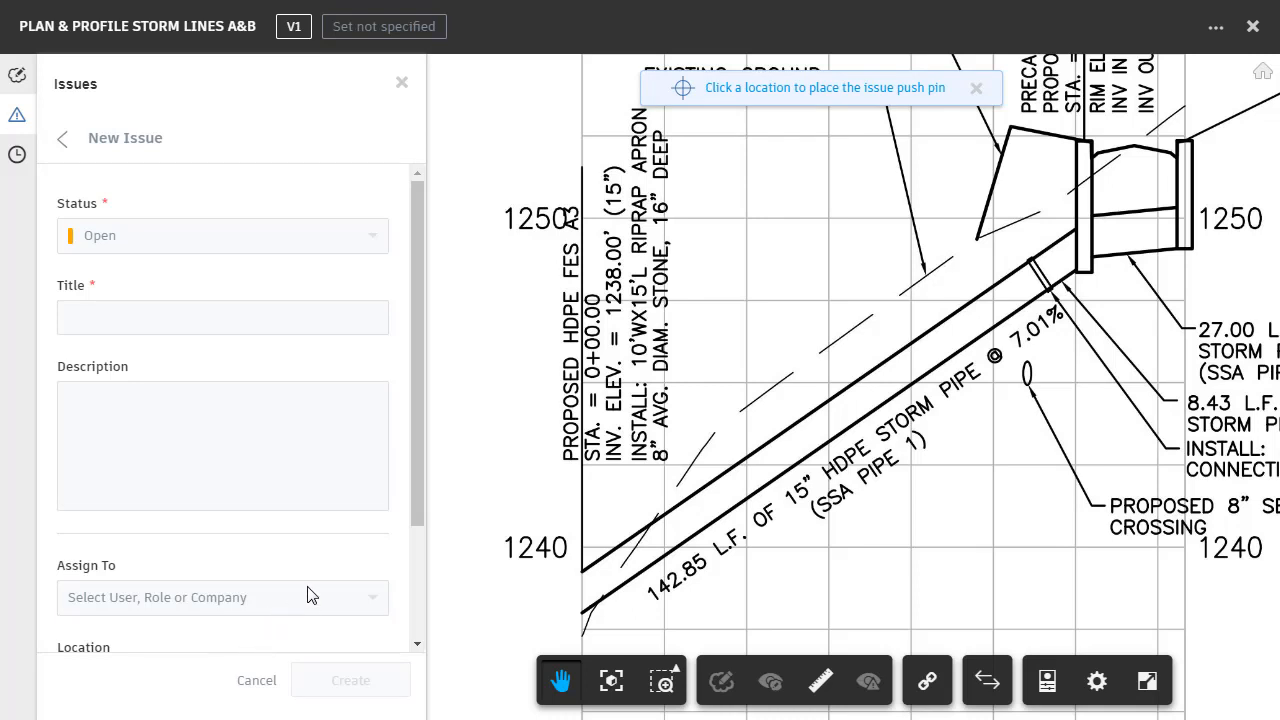
pyautogui.moveTo(740, 428)
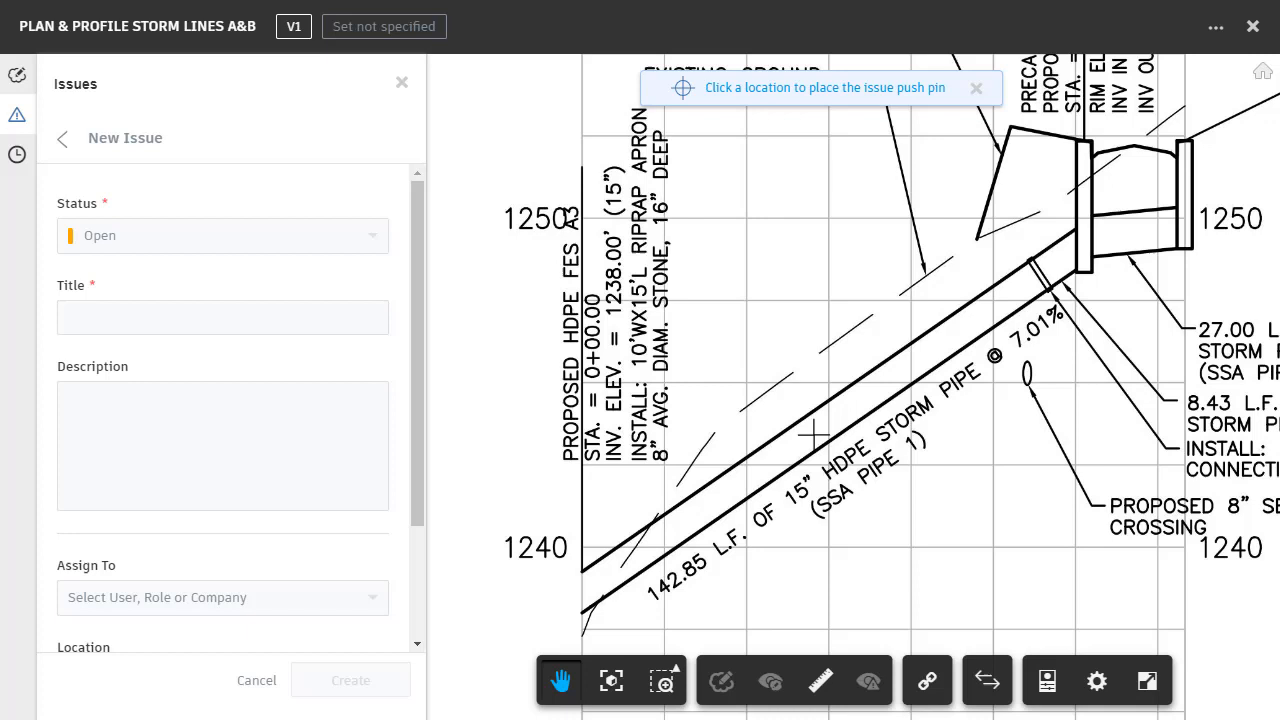
pyautogui.click(856, 388)
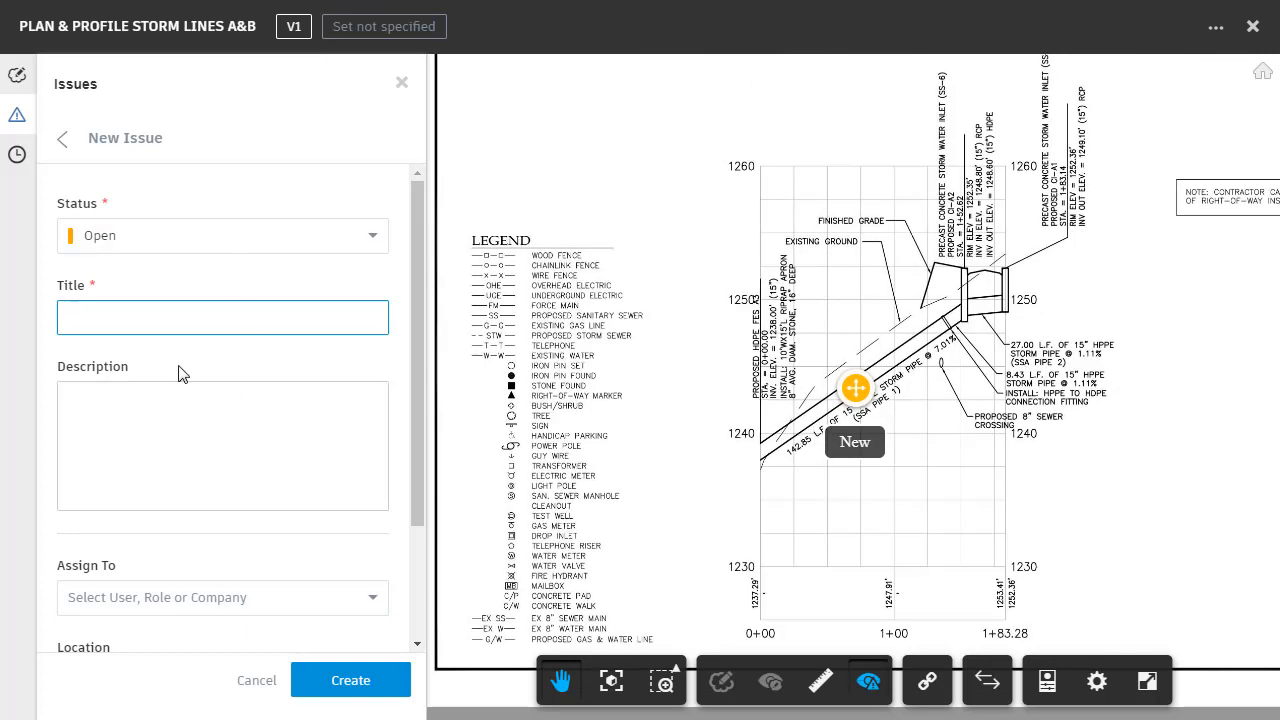
# - Title the issue 'Change pipe diameter' with a description requesting 12" HDPE pipe
pyautogui.write('Change pipe diameter')
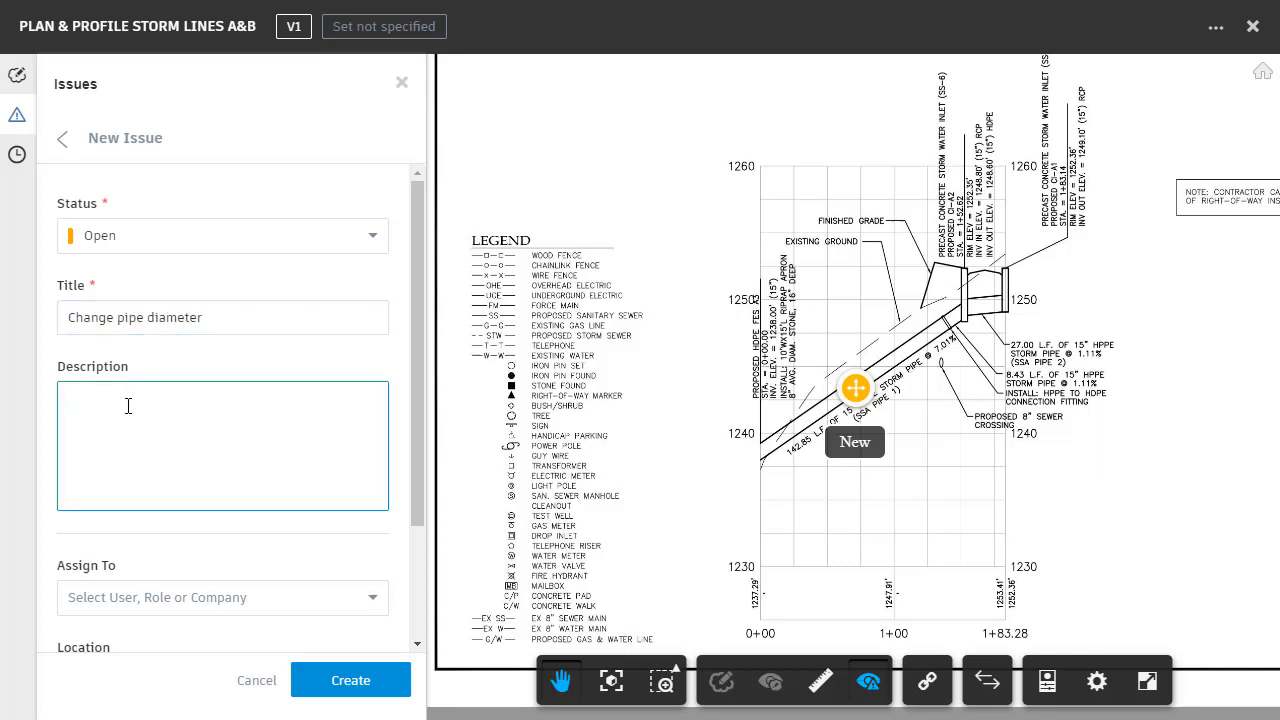
pyautogui.write('Use a')
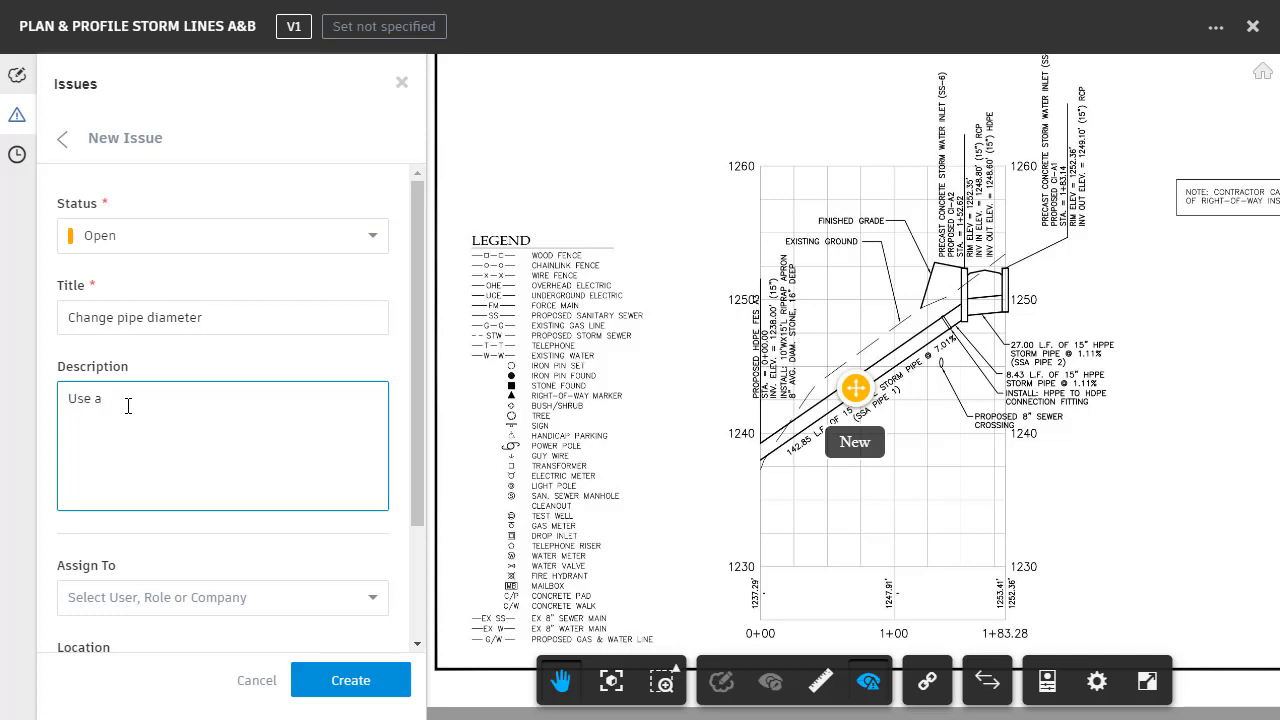
pyautogui.write('12" HD')
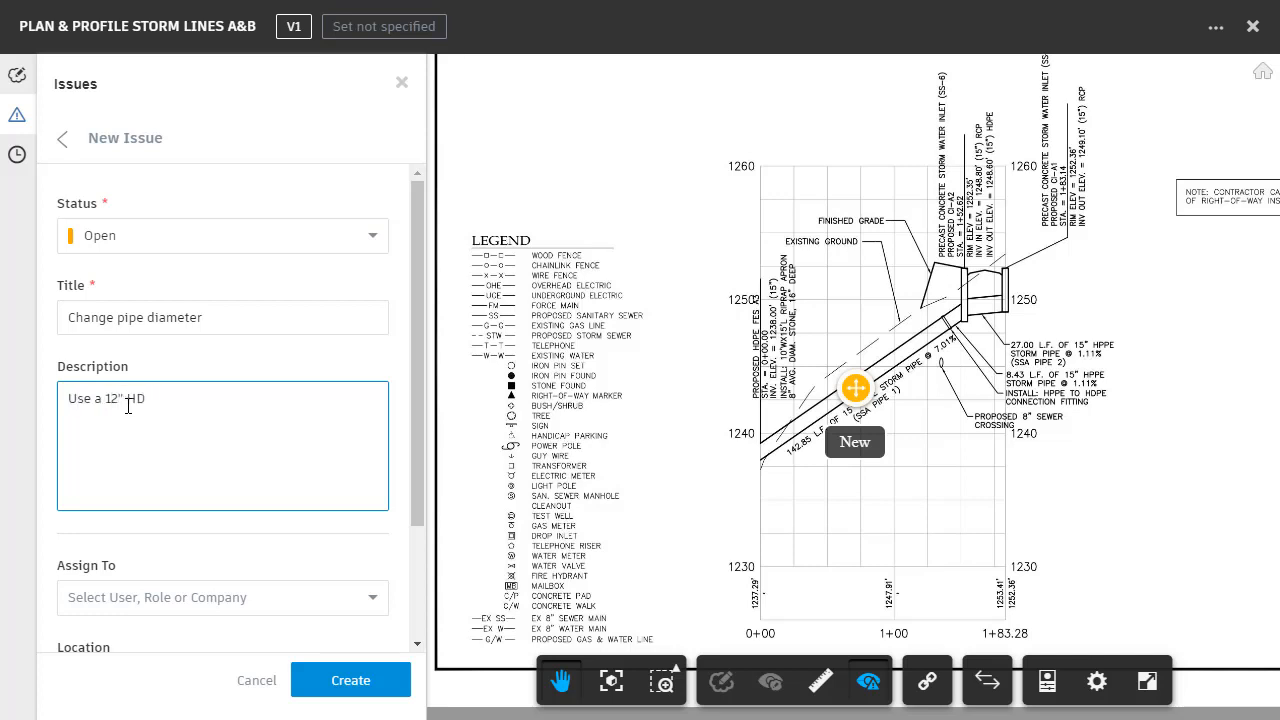
pyautogui.write('DPE pipe in this area')
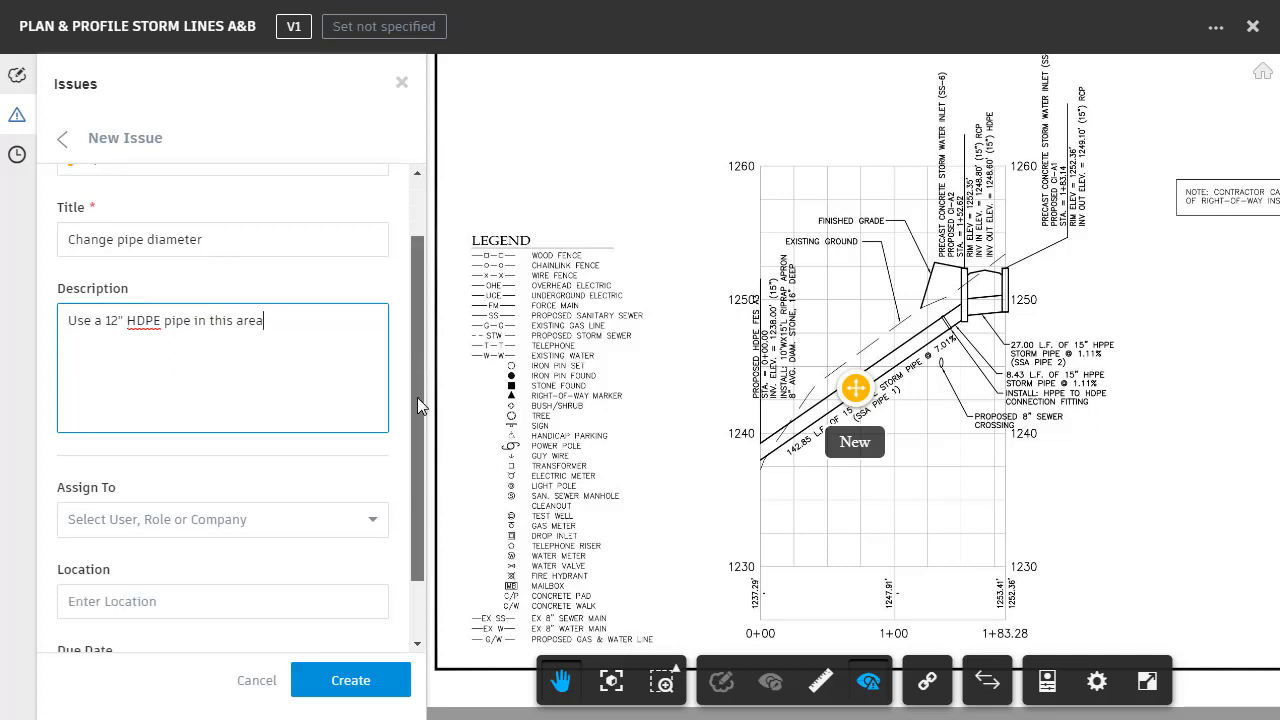
pyautogui.click(220, 520)
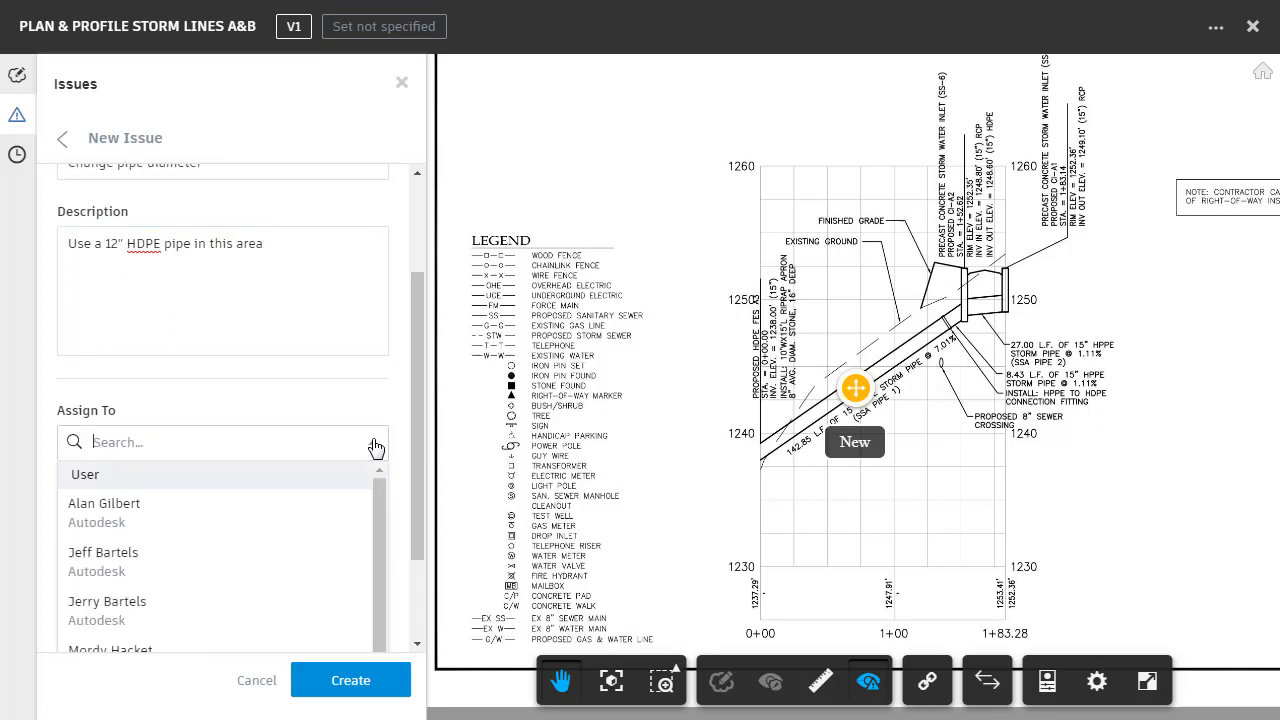
pyautogui.scroll(-3)
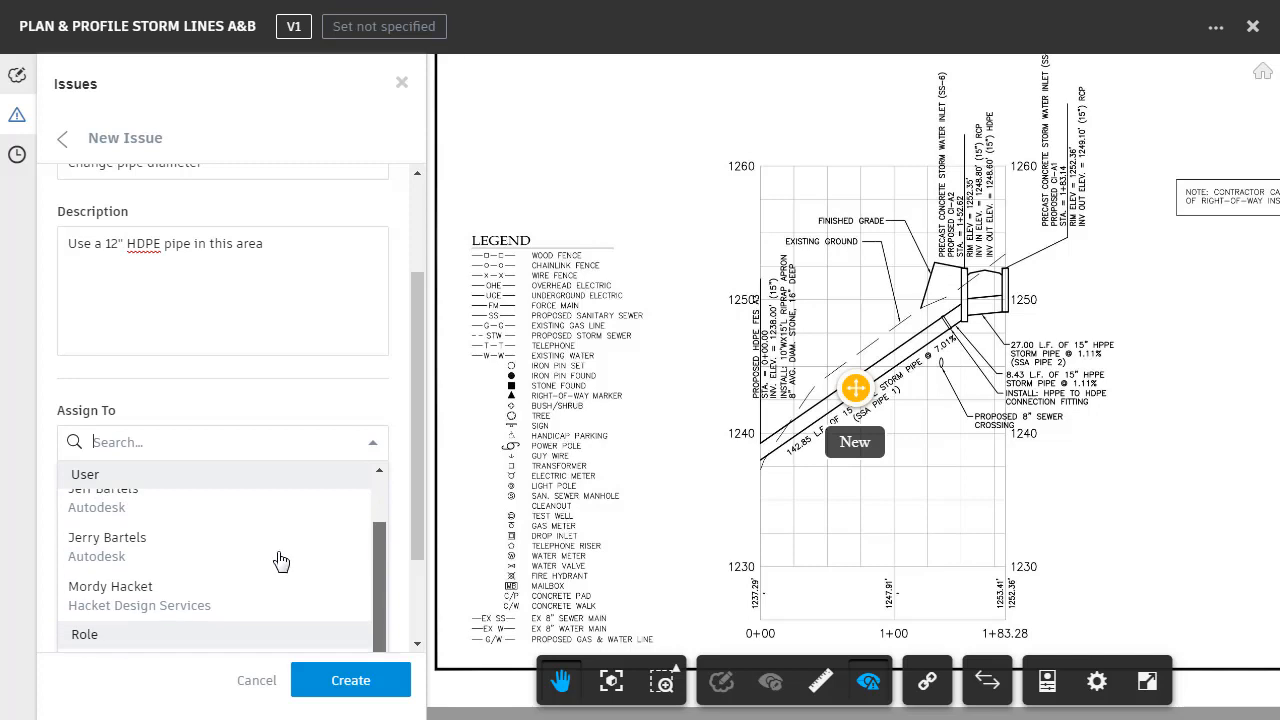
pyautogui.click(106, 536)
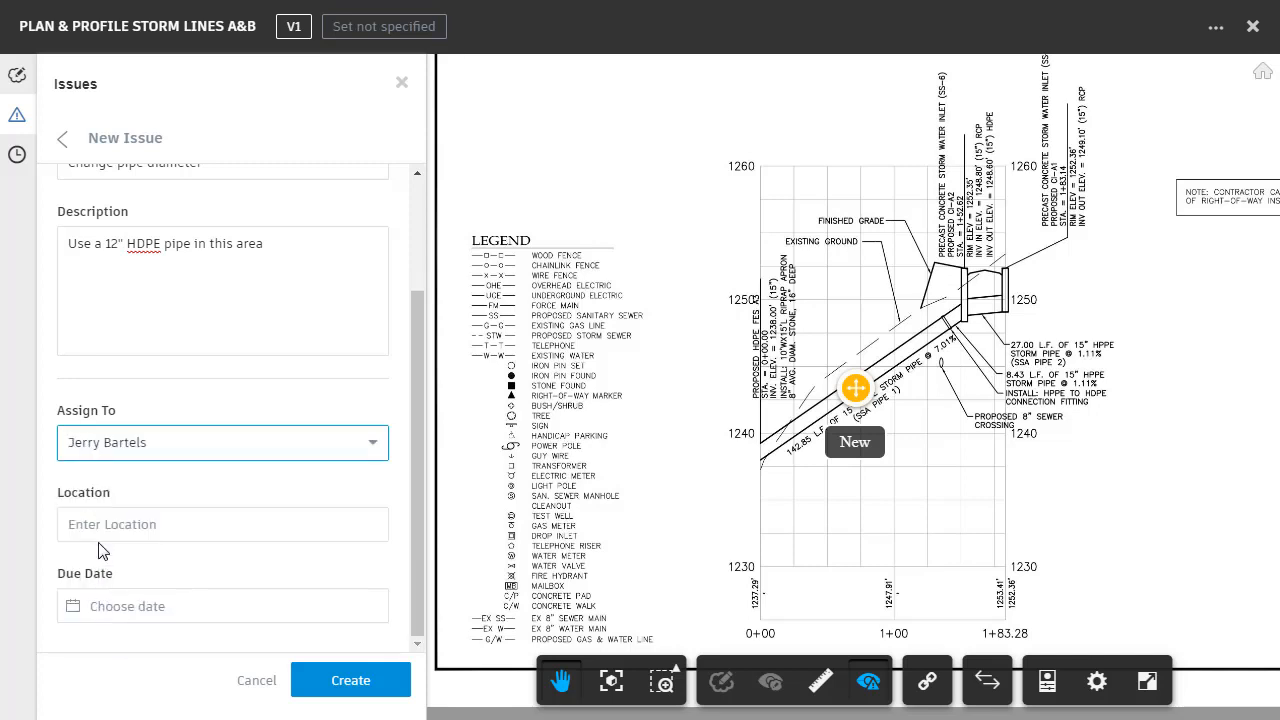
pyautogui.click(222, 524)
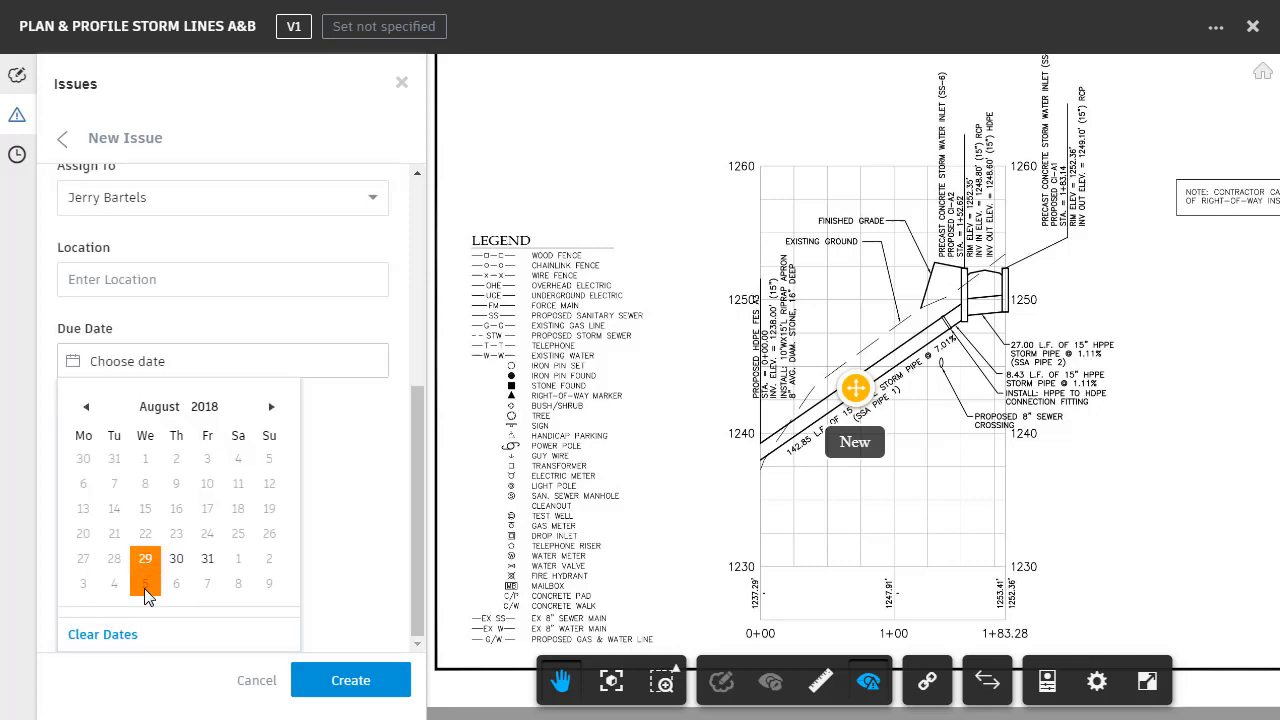
pyautogui.click(208, 558)
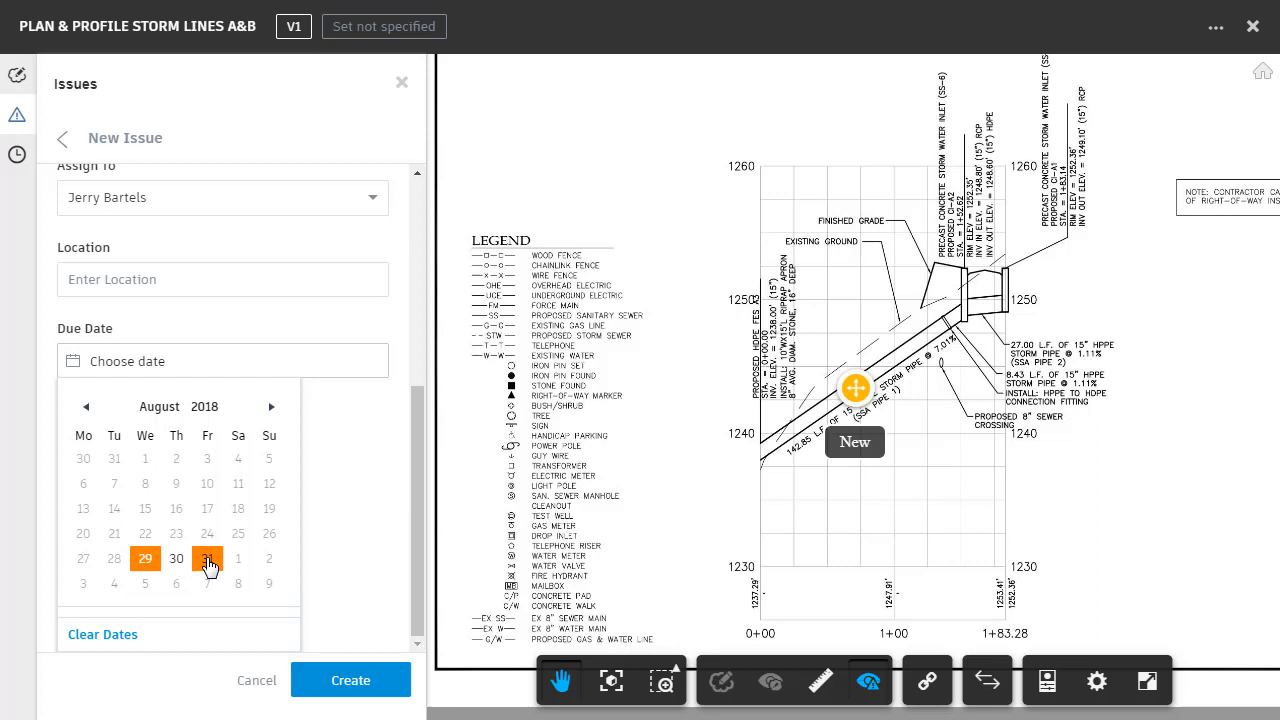
pyautogui.click(208, 558)
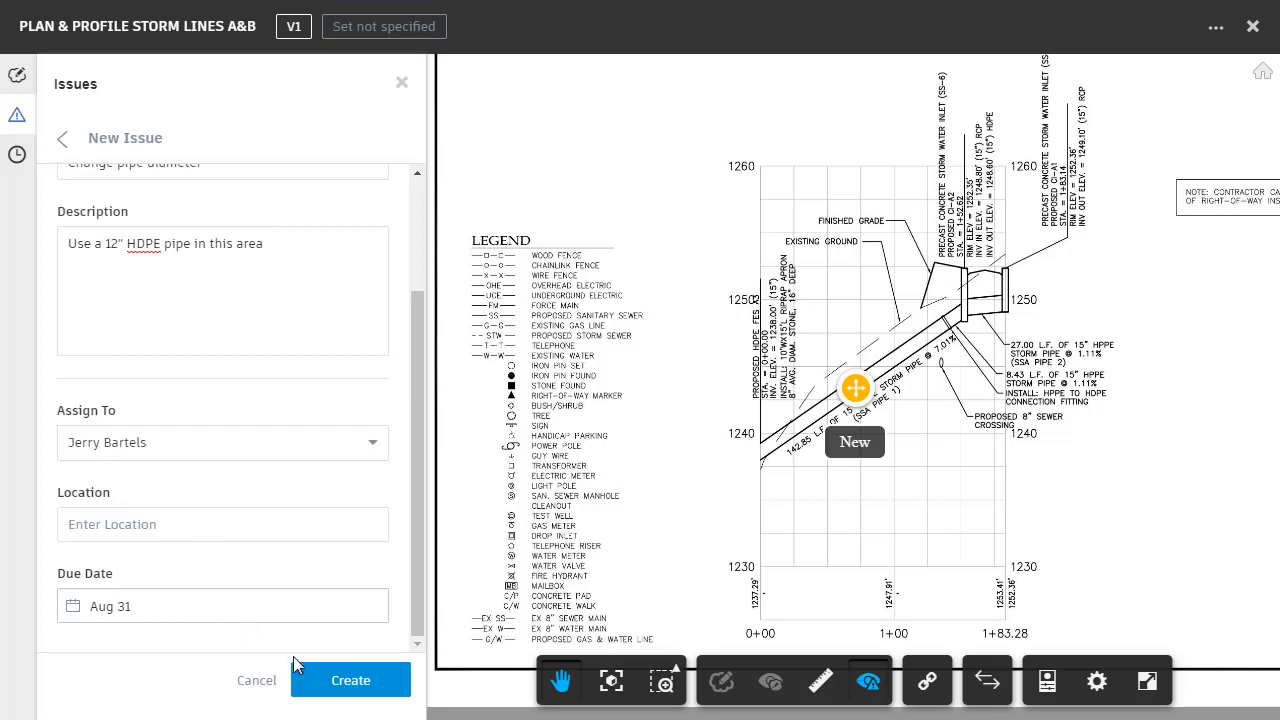
pyautogui.click(350, 680)
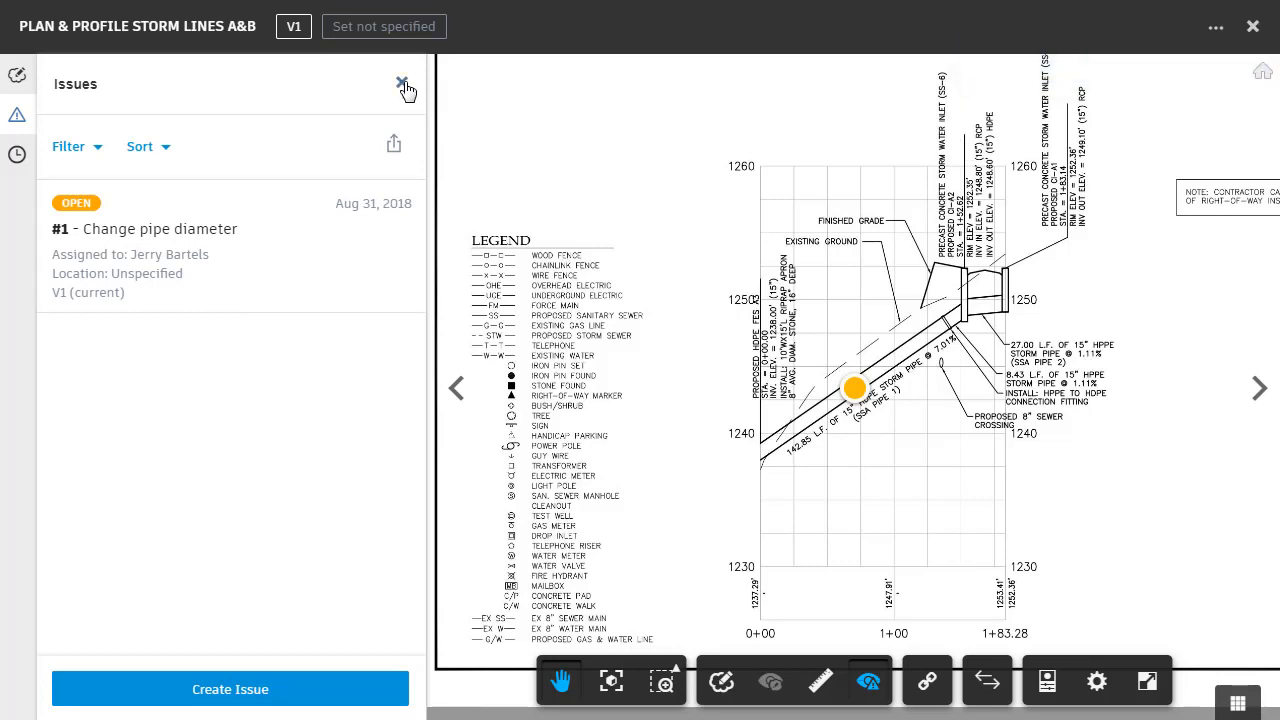
# - Review issue #1's details in the panel, then hide it to show pin 1 on the sheet
pyautogui.click(404, 84)
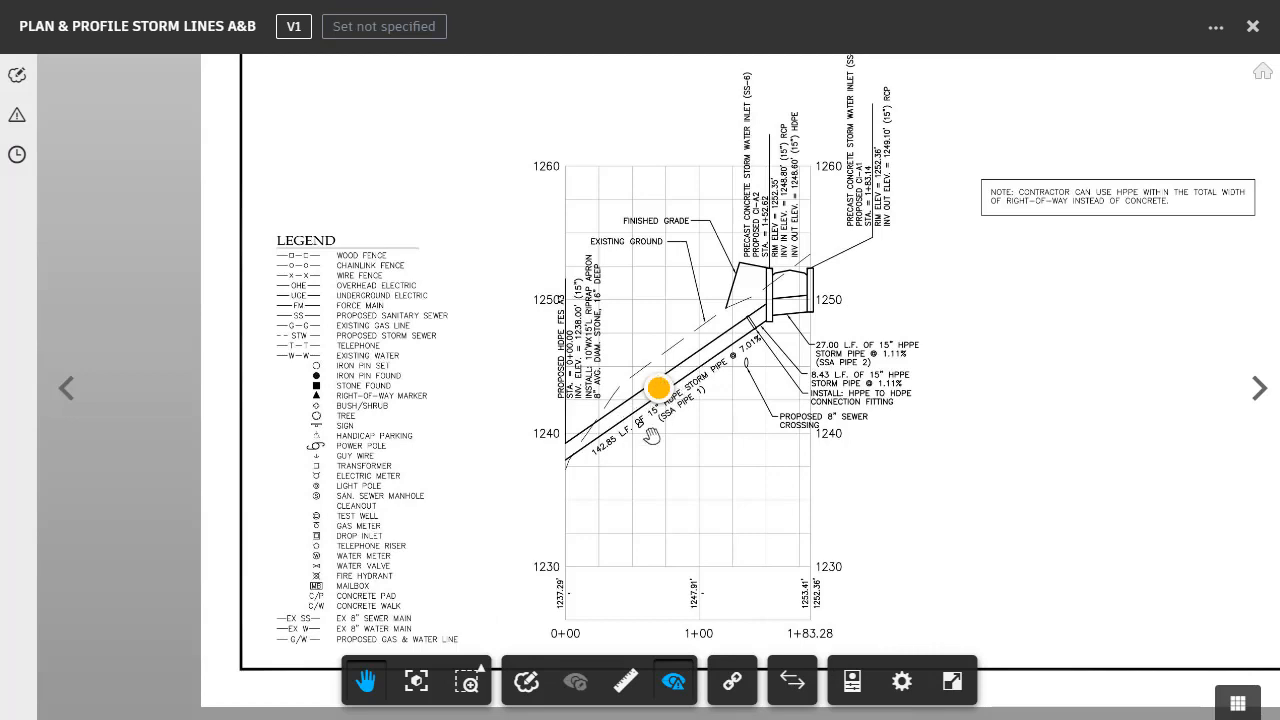
pyautogui.moveTo(658, 404)
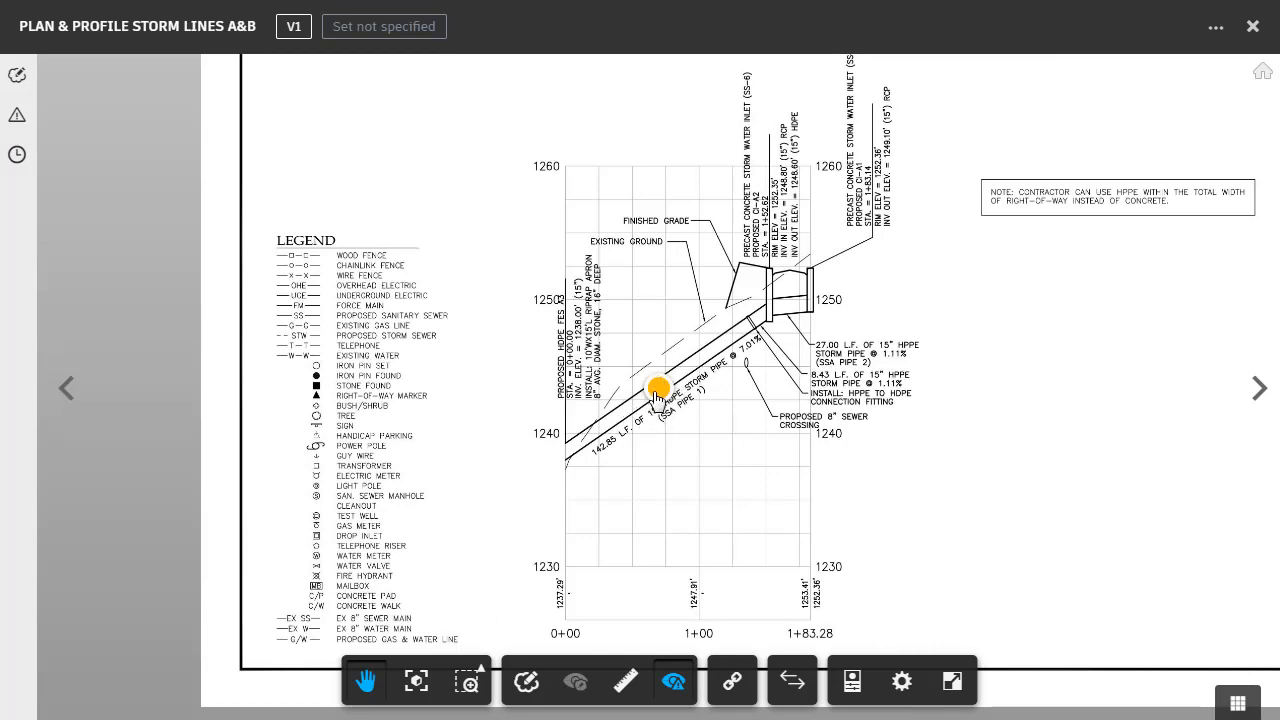
pyautogui.click(658, 388)
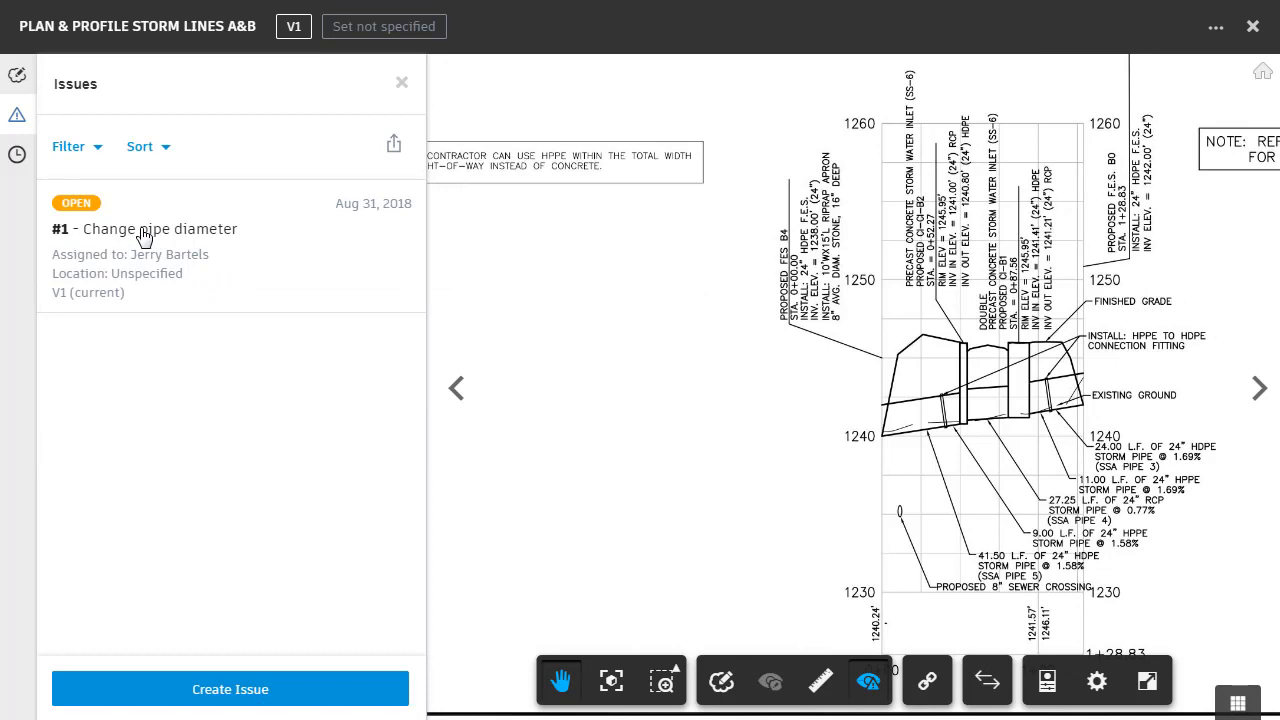
pyautogui.click(144, 228)
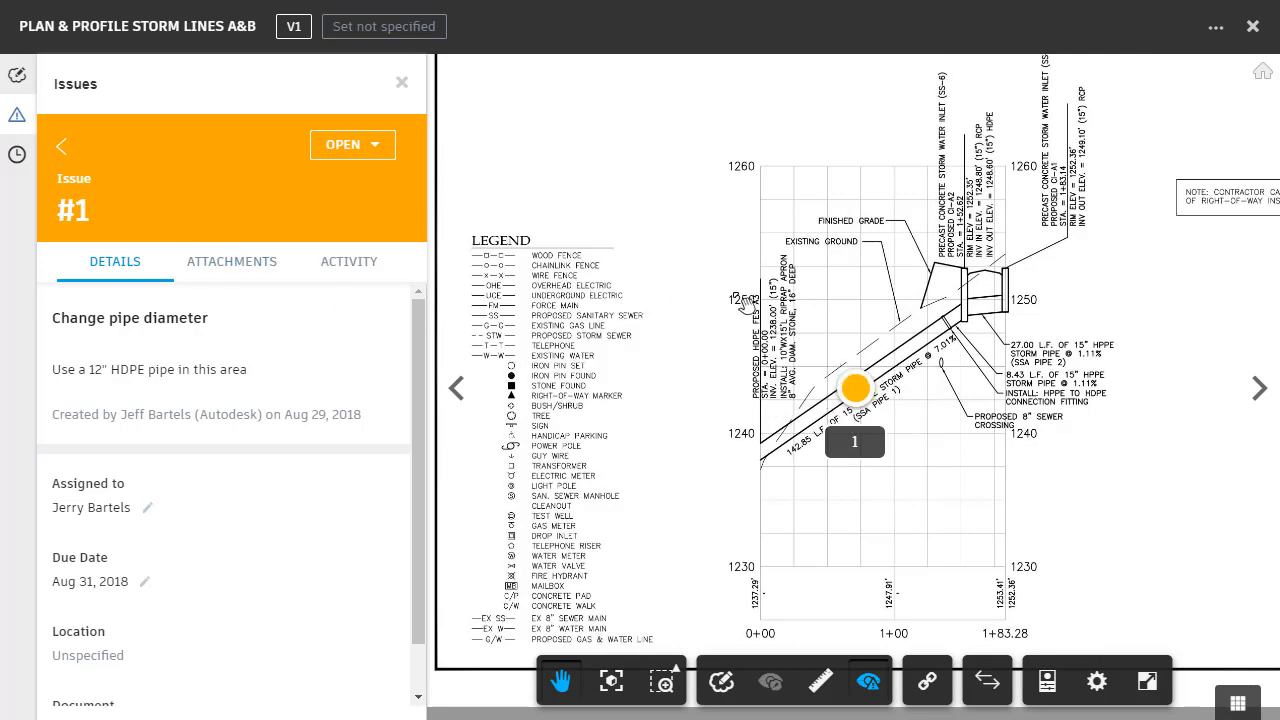
pyautogui.click(400, 82)
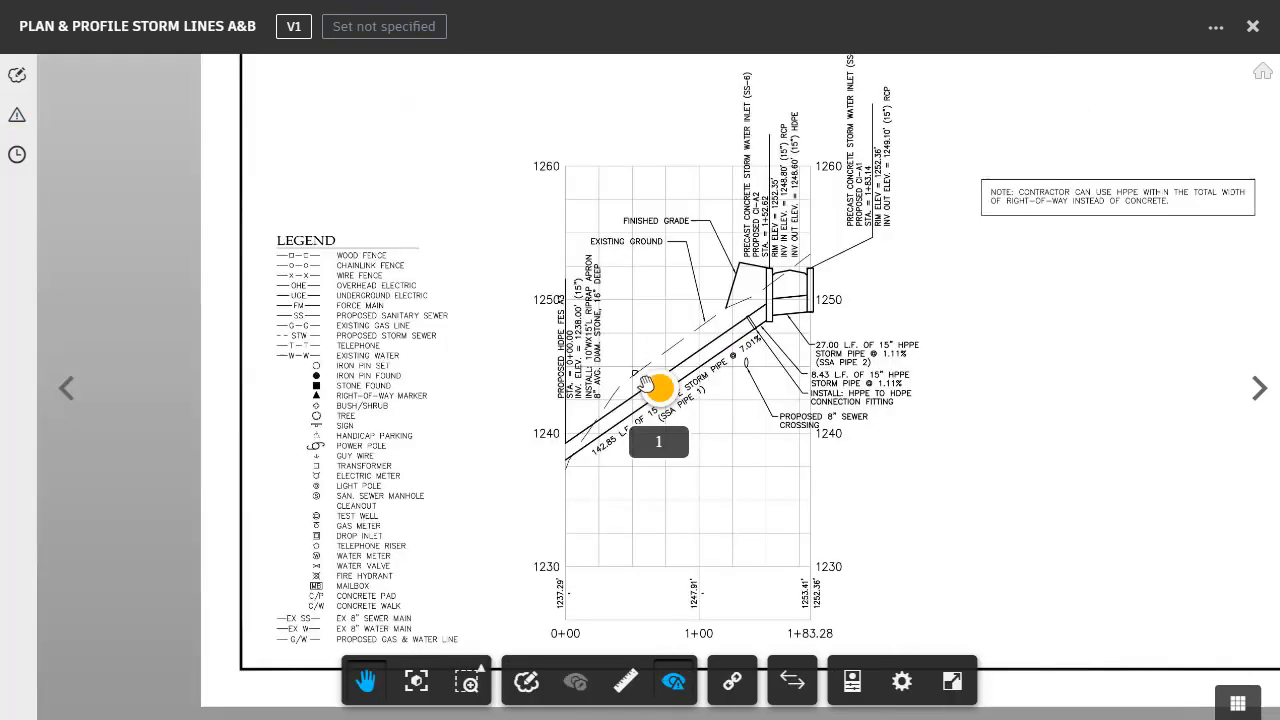
pyautogui.moveTo(668, 580)
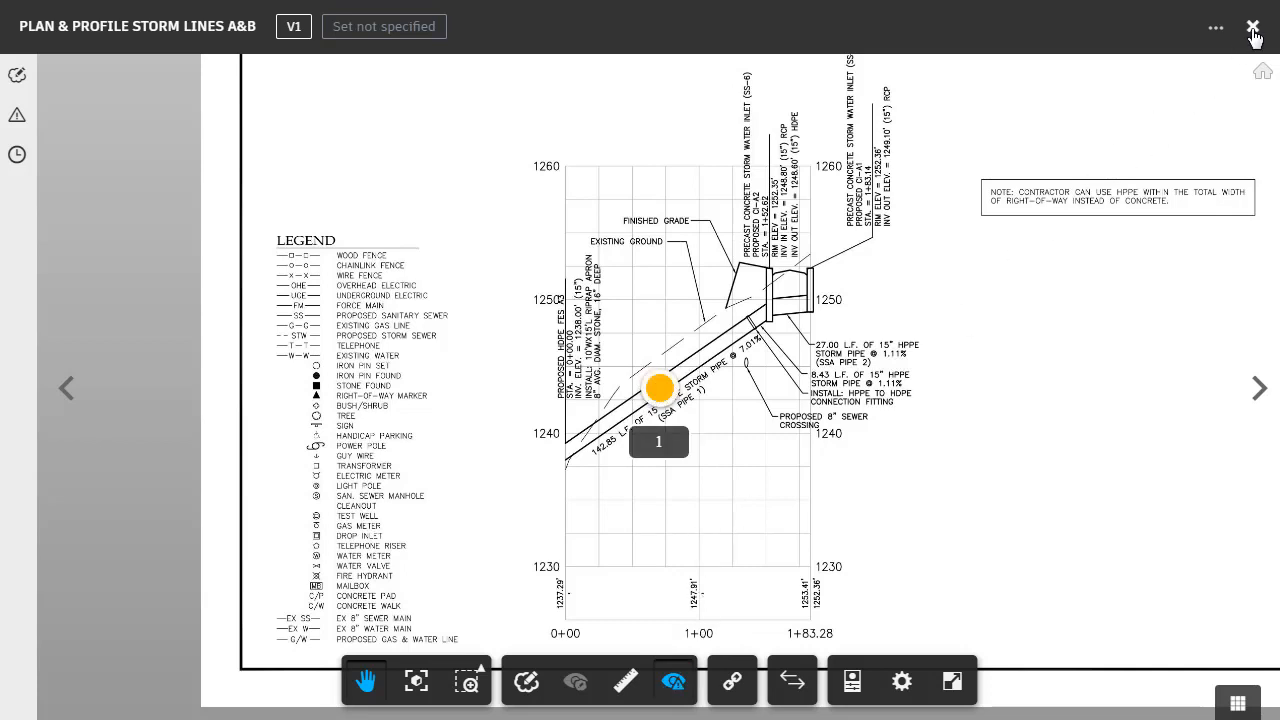
# - Close the Storm Lines A&B sheet viewer
pyautogui.click(1252, 26)
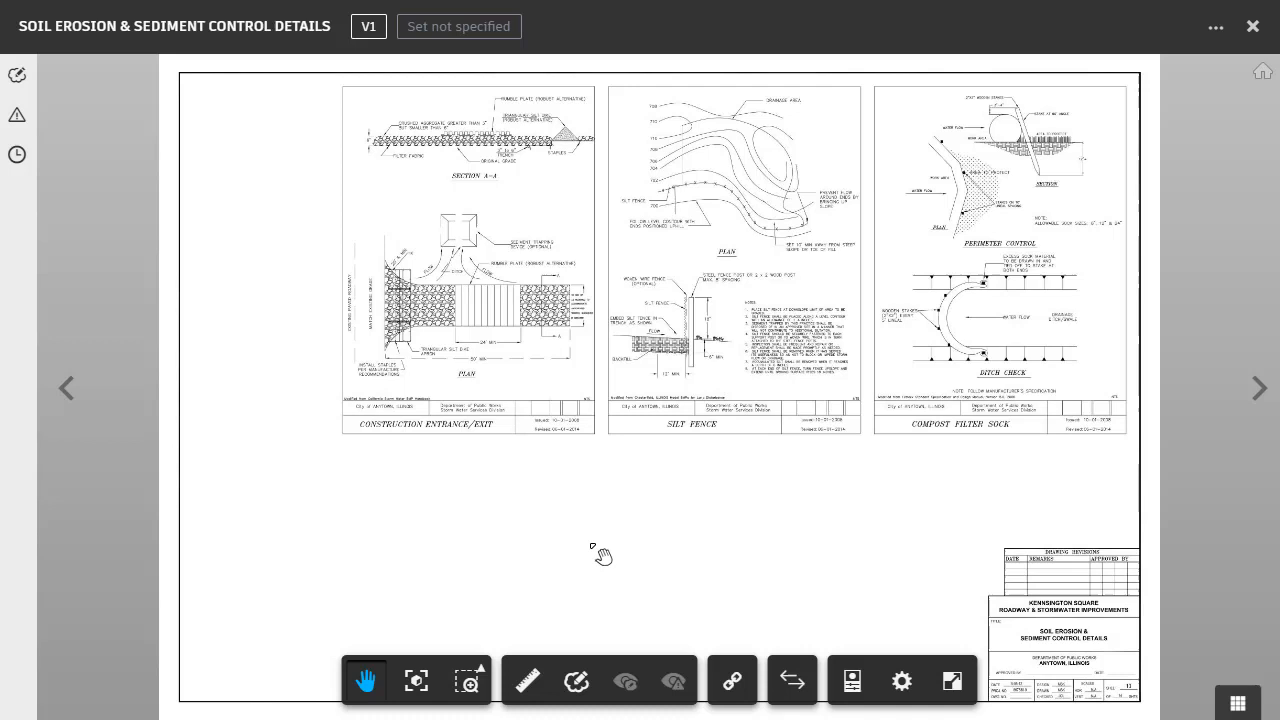
pyautogui.moveTo(36, 140)
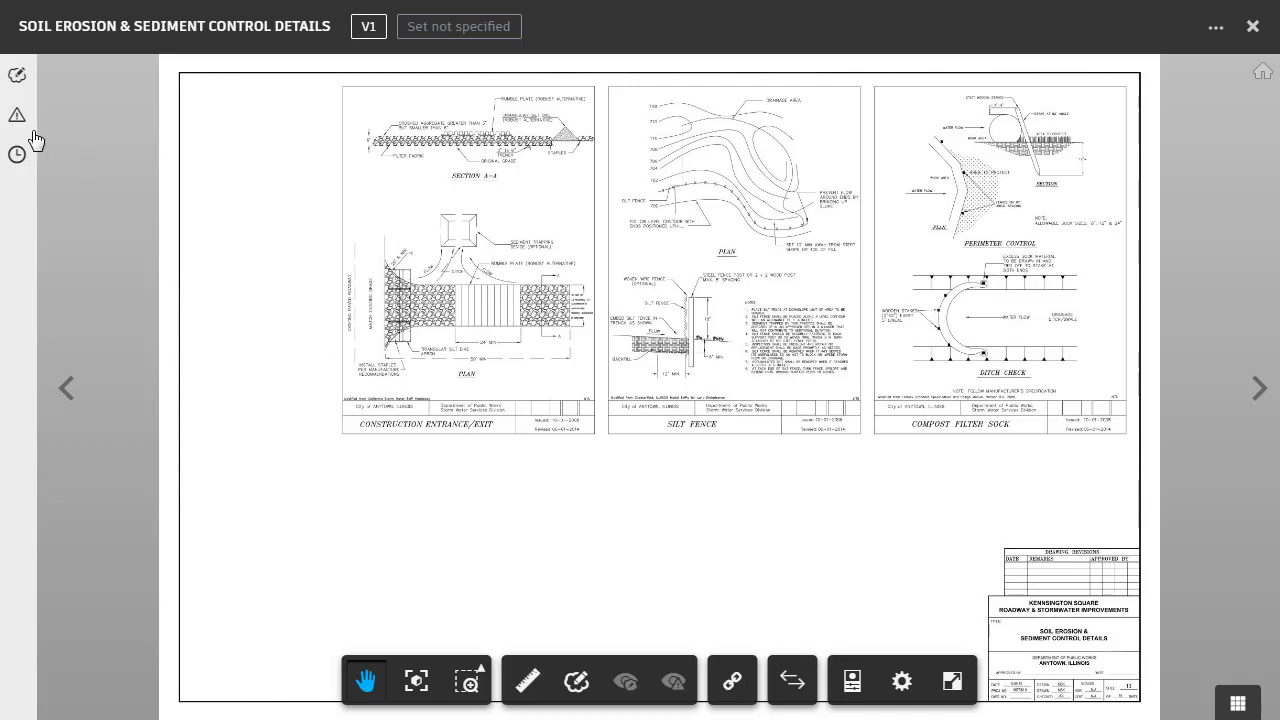
# - Start a new issue titled 'Add detail' describing a straw bale sediment trap
pyautogui.click(16, 114)
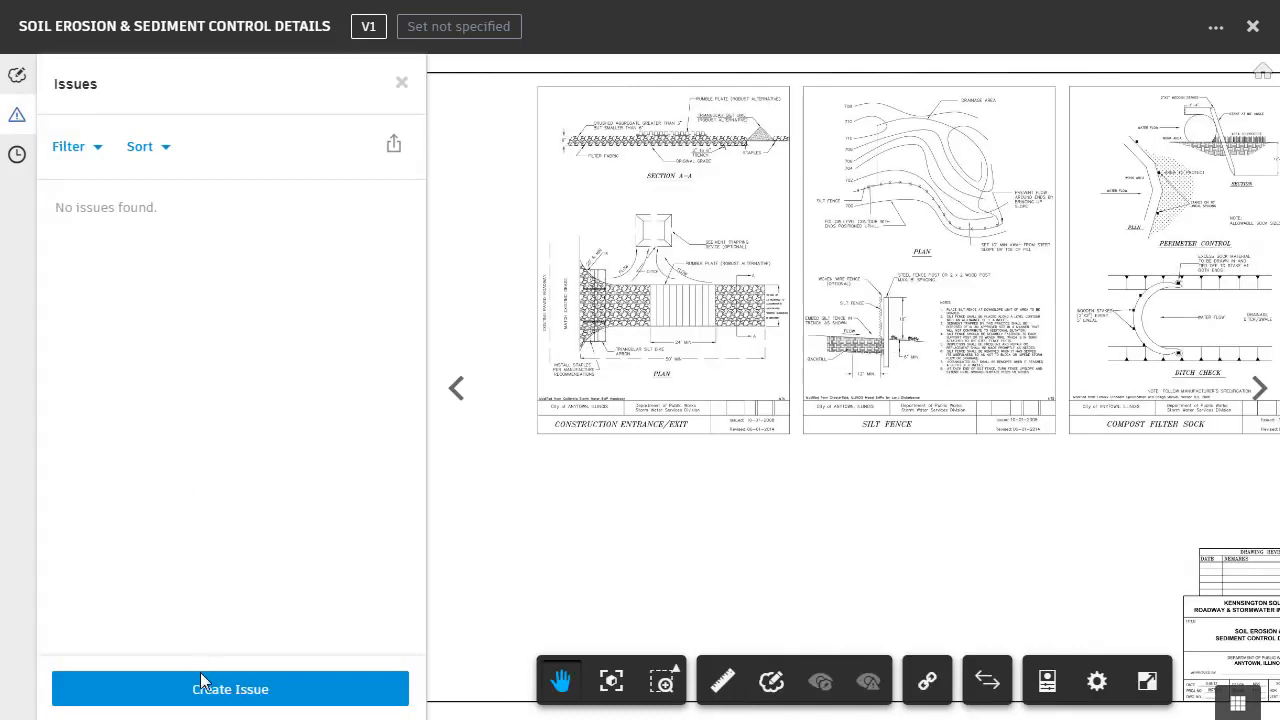
pyautogui.click(230, 688)
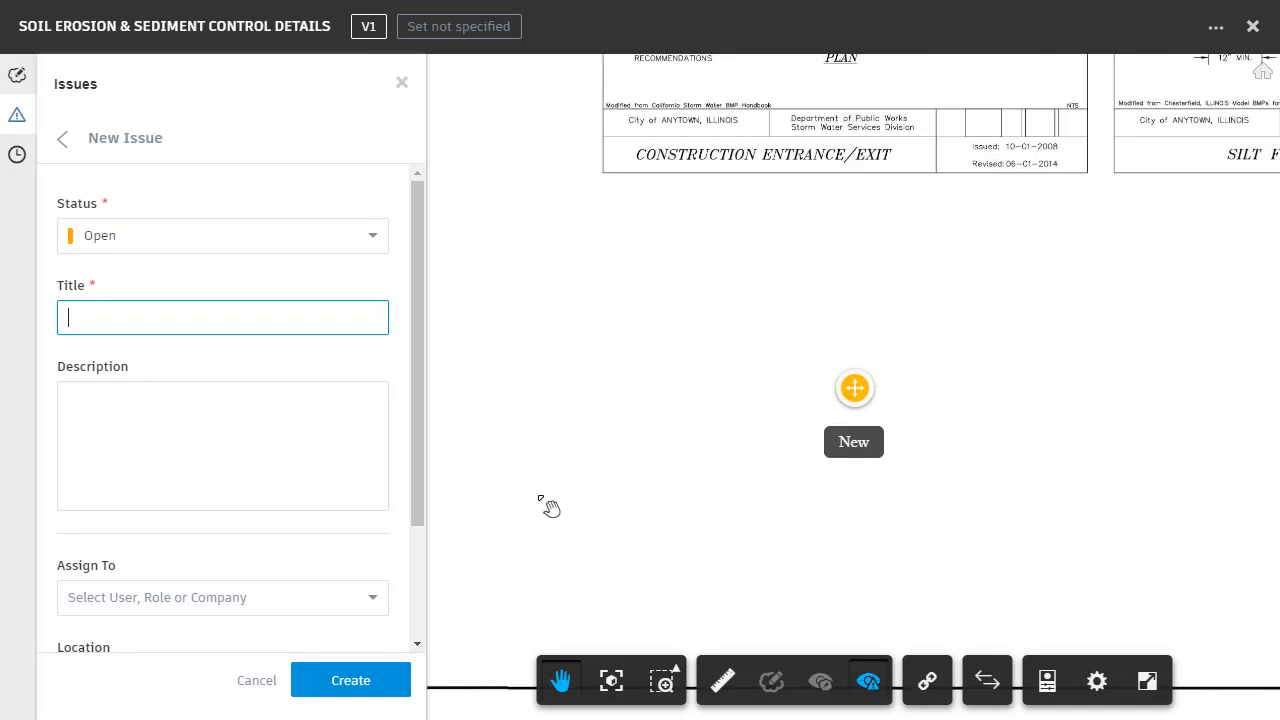
pyautogui.write('Add detail')
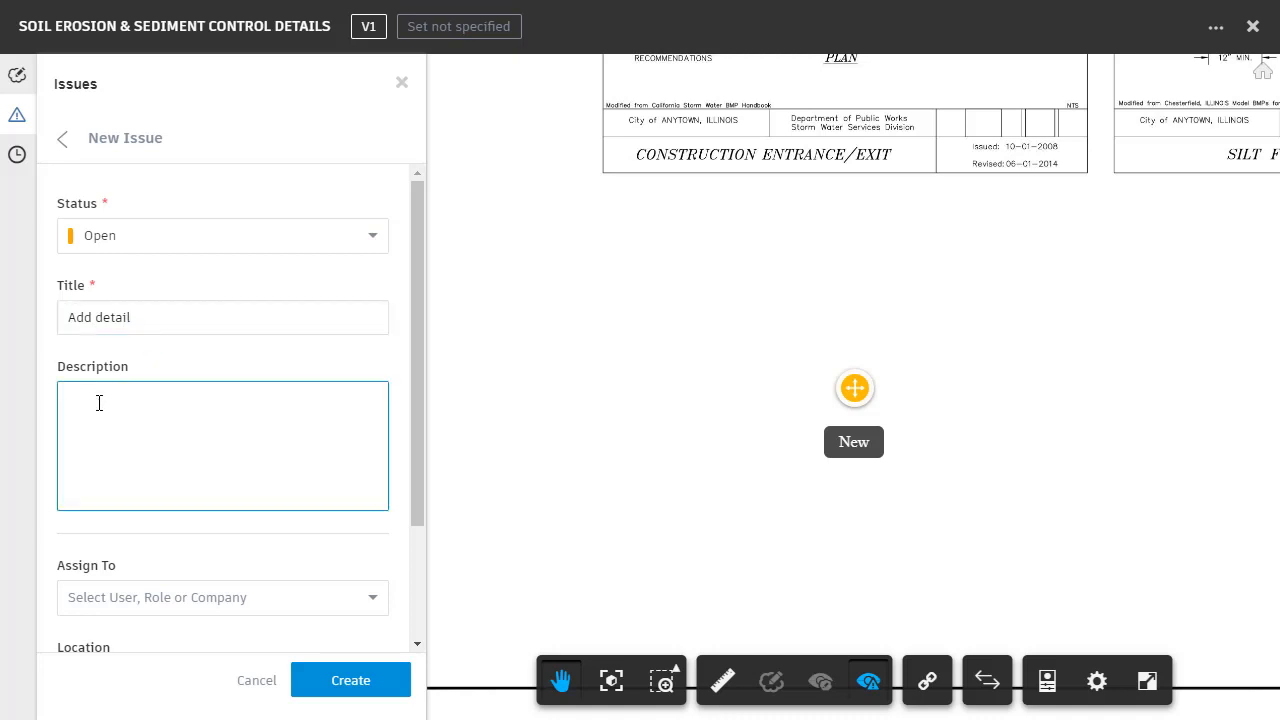
pyautogui.write('Add a straw bale')
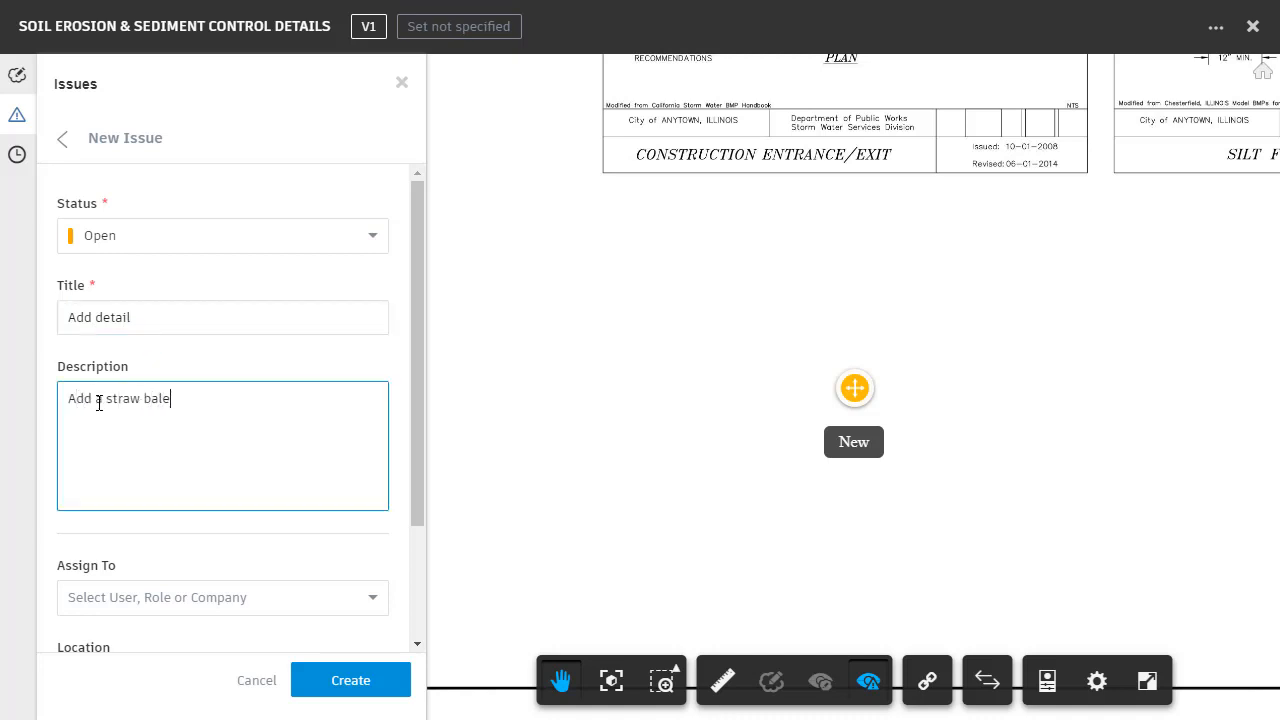
pyautogui.write('sediment trap detail here')
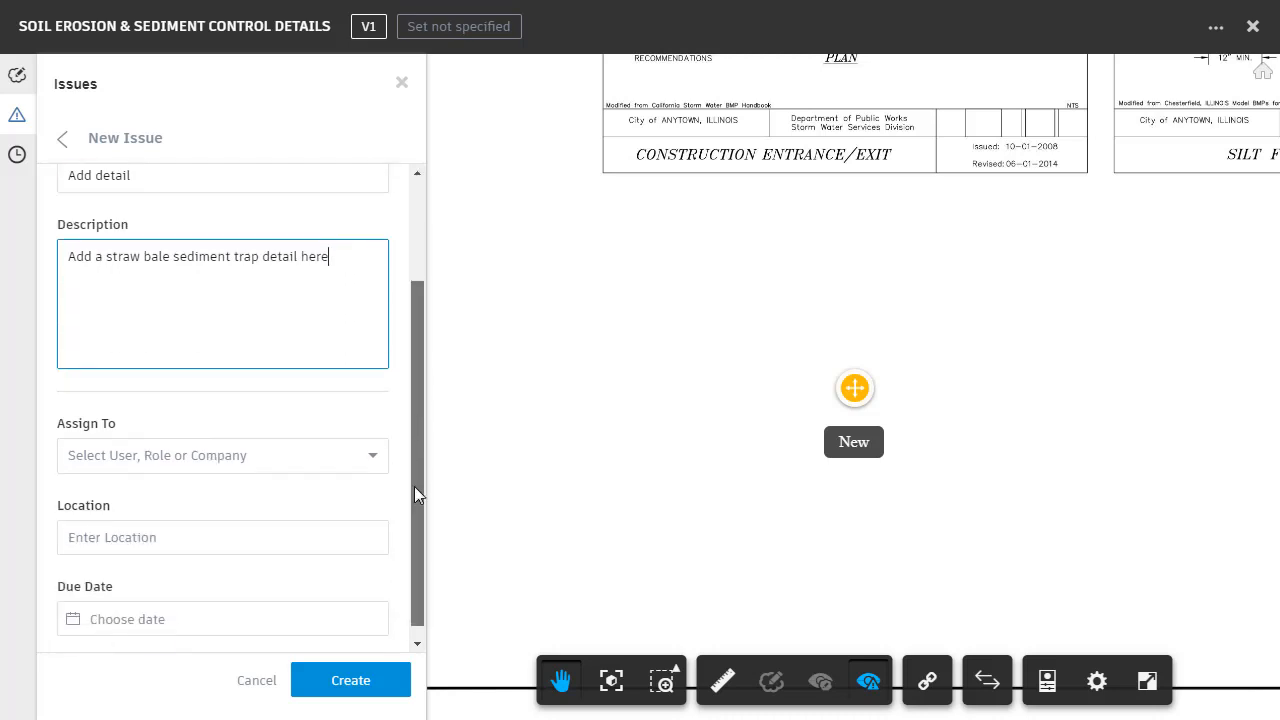
pyautogui.click(222, 456)
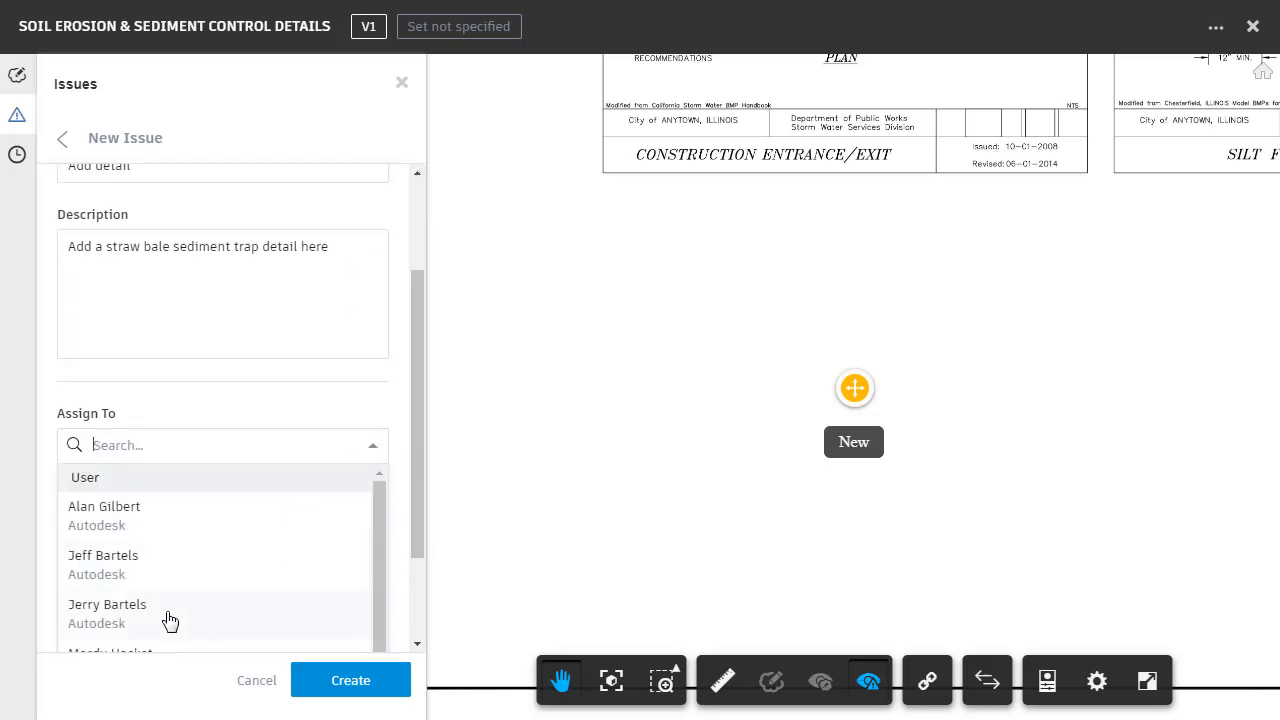
pyautogui.click(108, 604)
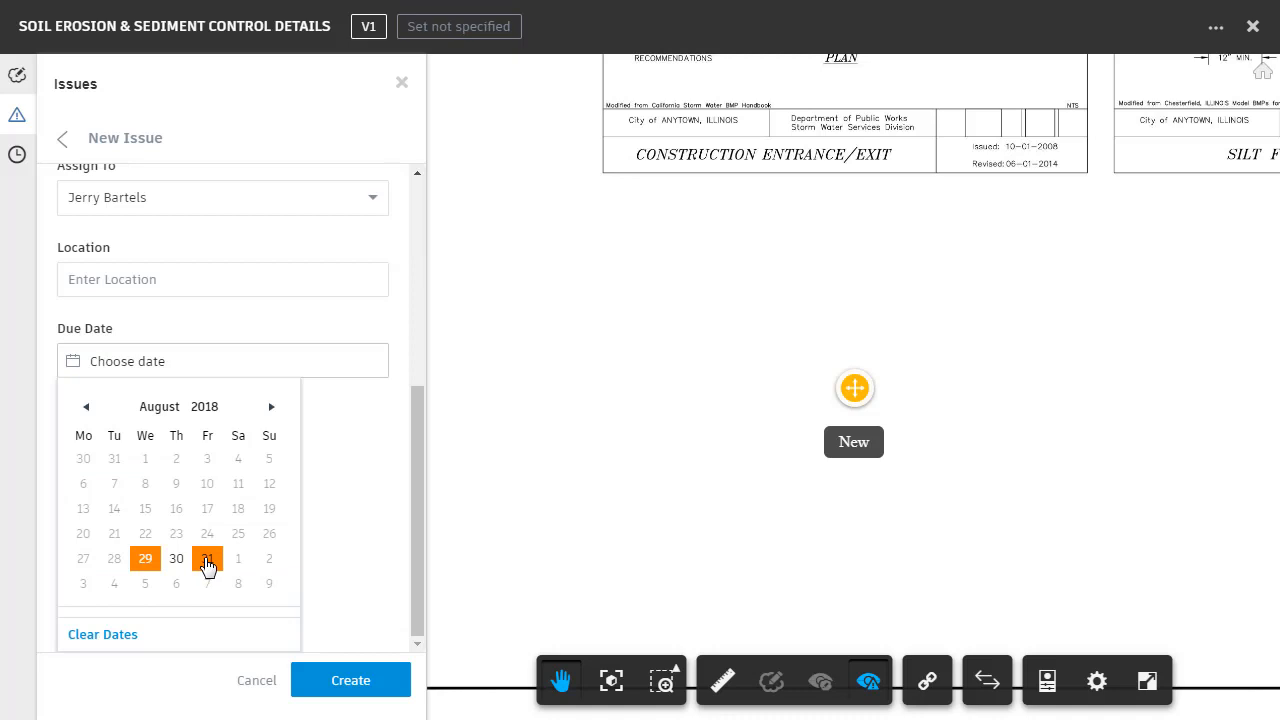
pyautogui.click(208, 558)
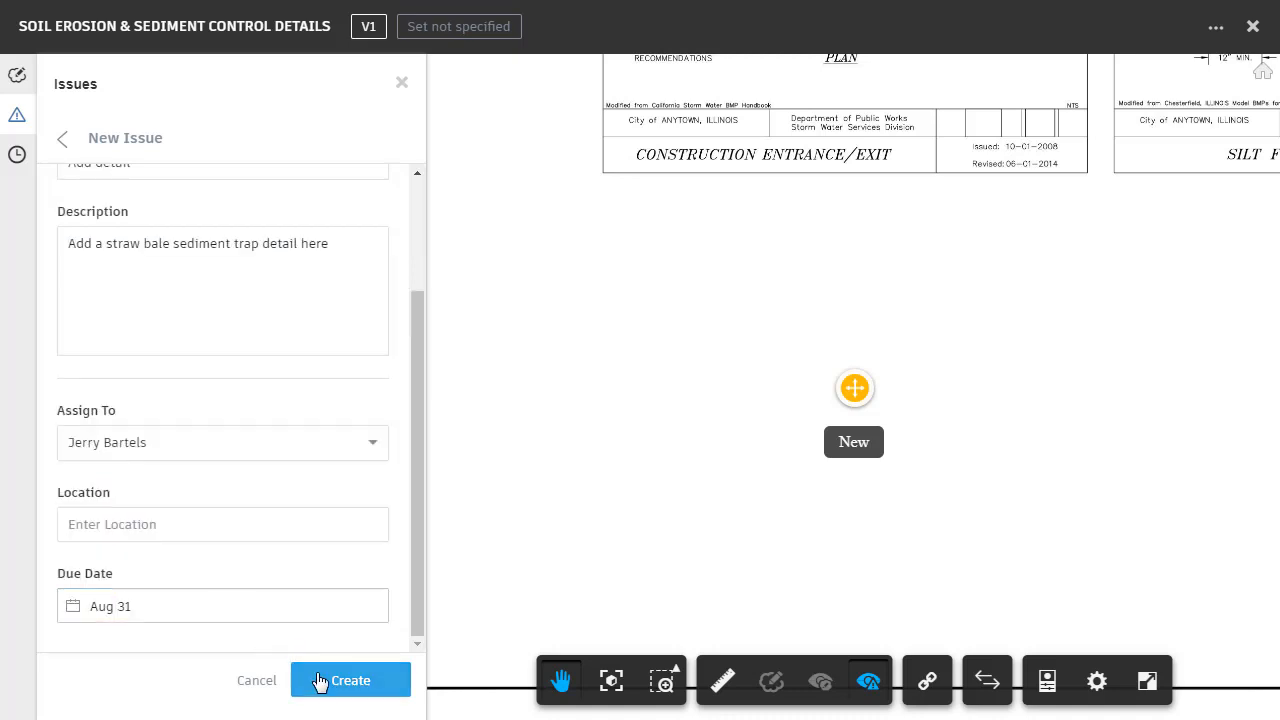
pyautogui.click(350, 680)
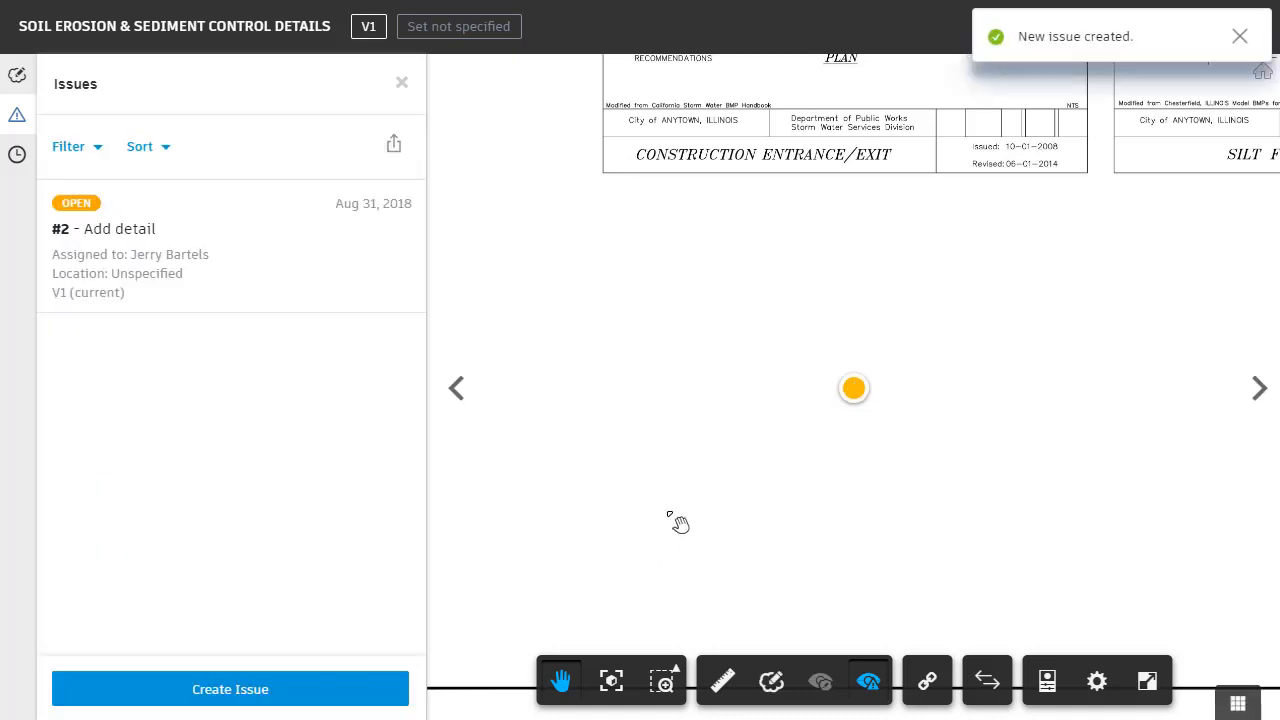
pyautogui.moveTo(826, 434)
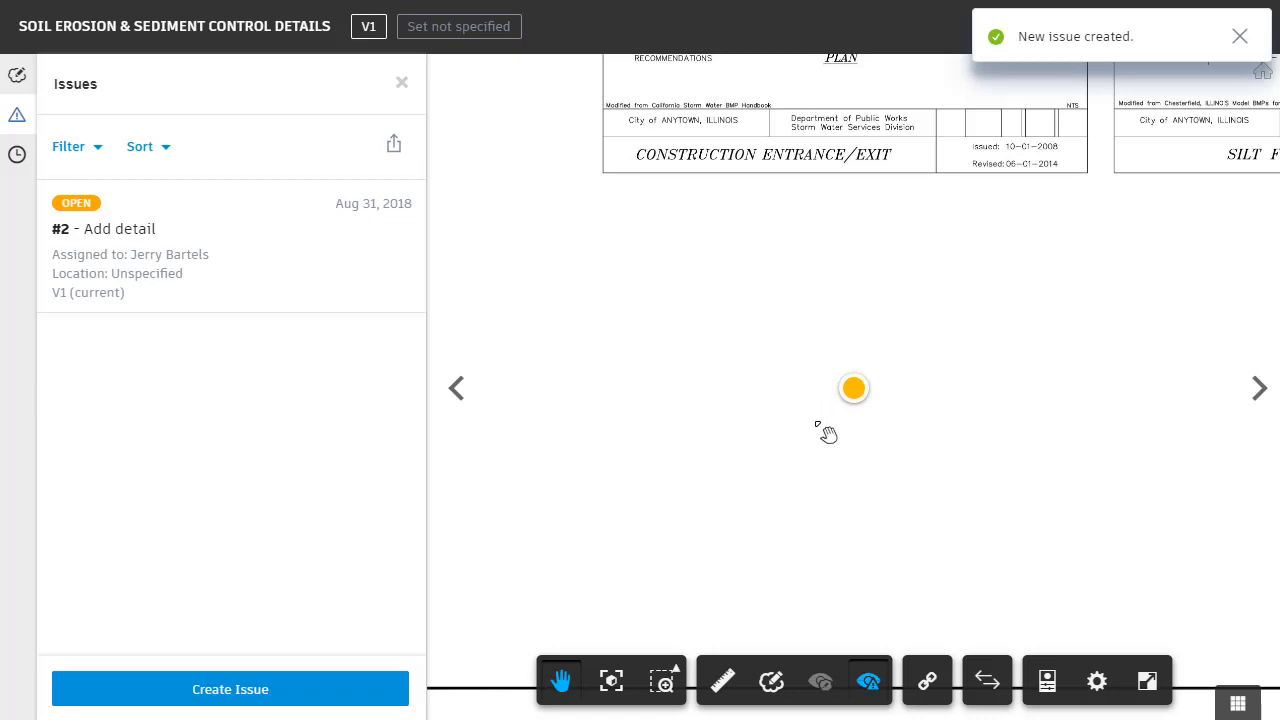
pyautogui.moveTo(888, 442)
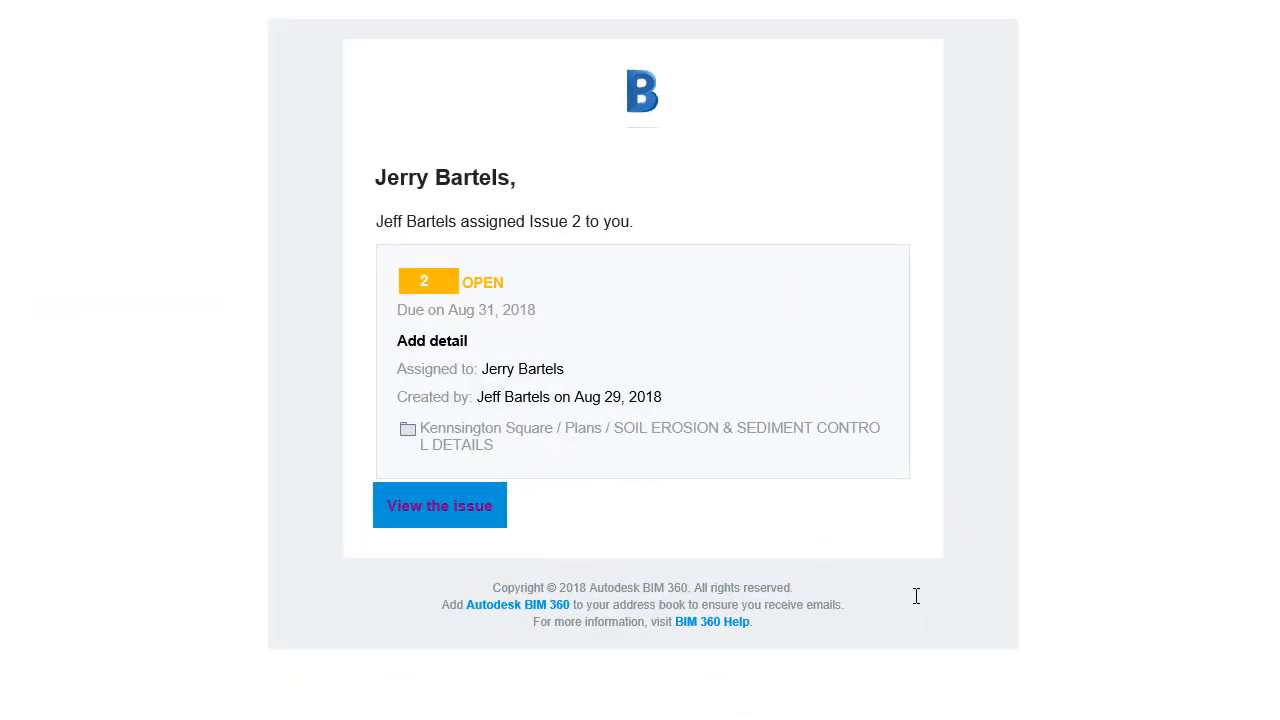
pyautogui.moveTo(572, 518)
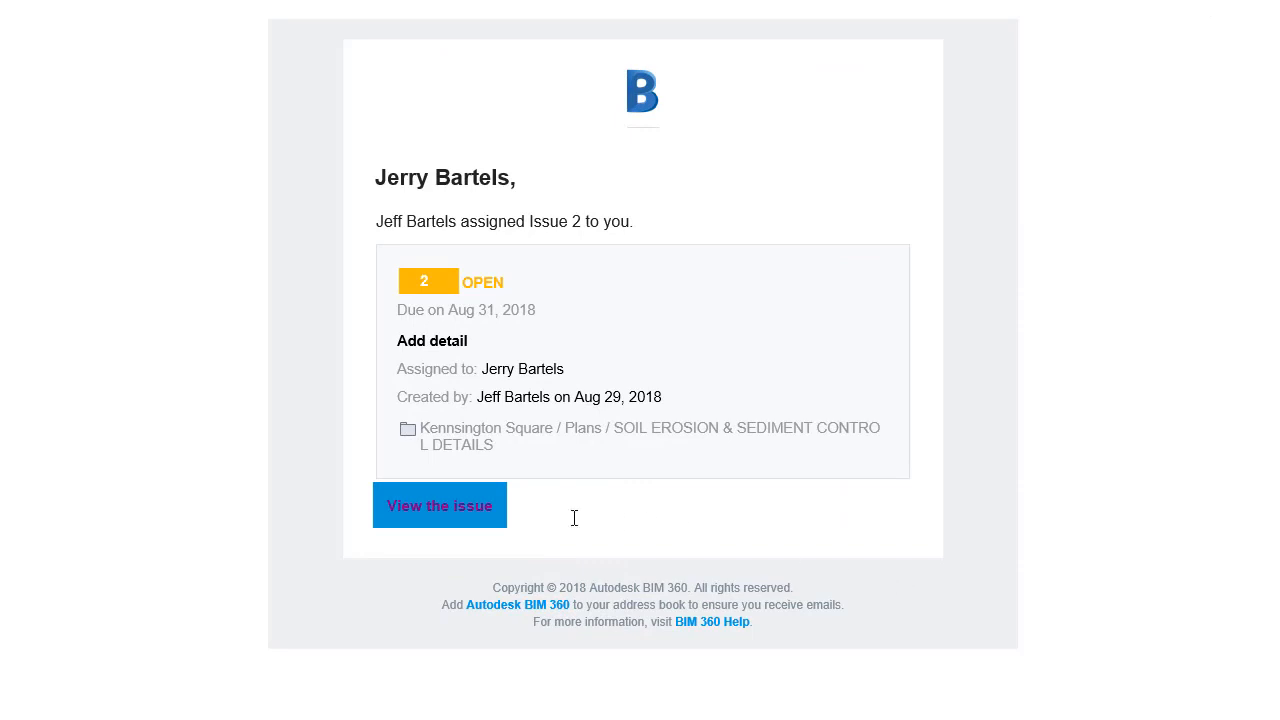
# - View issue 2 in BIM 360 from the assignment notification email
pyautogui.click(440, 504)
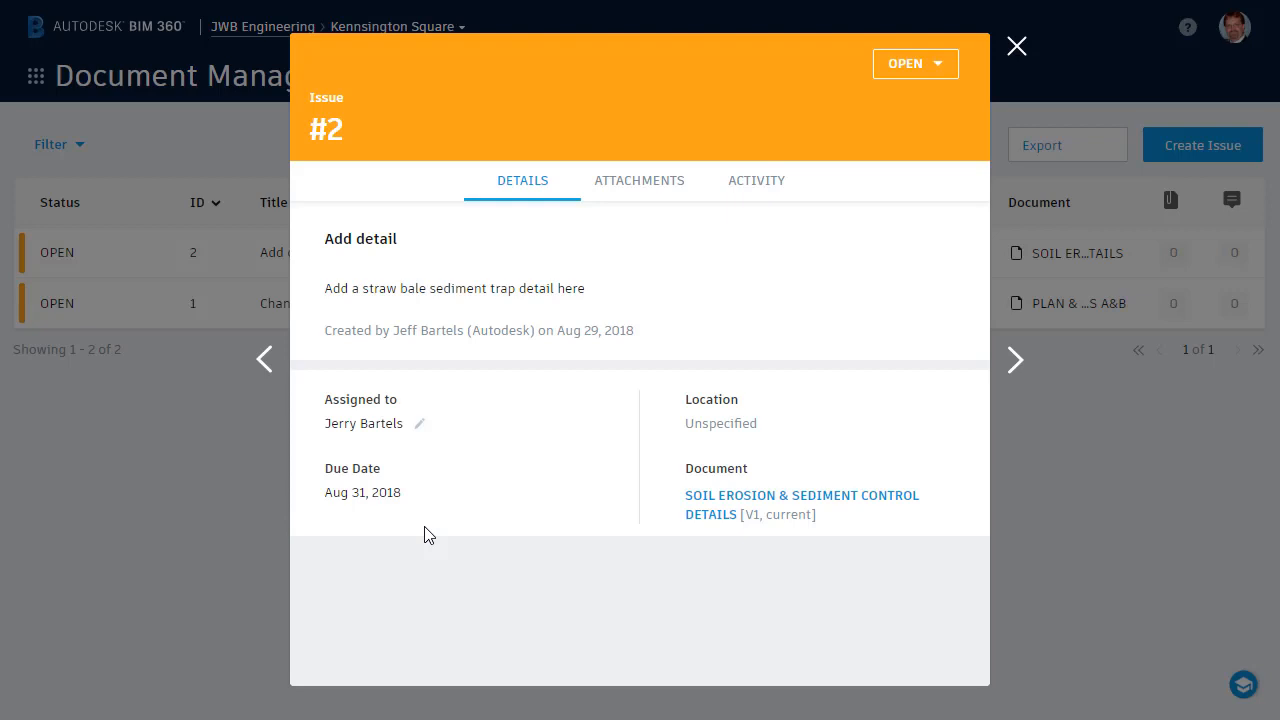
pyautogui.moveTo(698, 524)
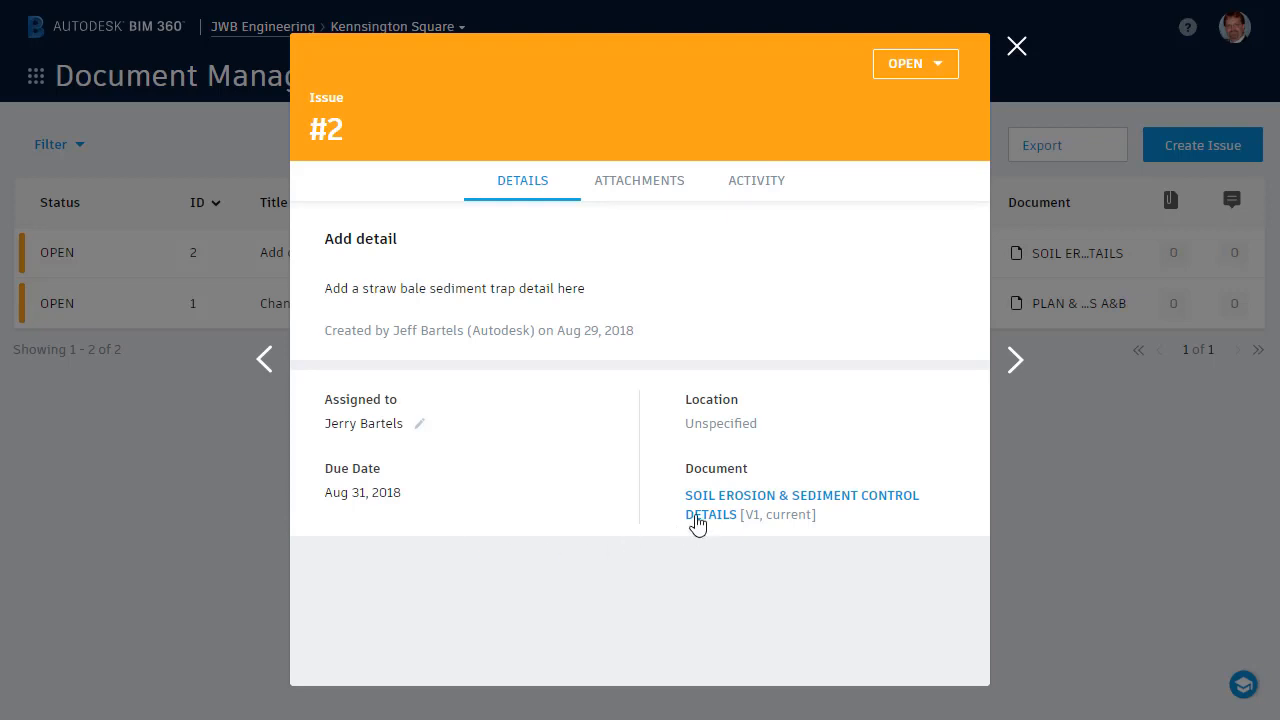
# - Open the Soil Erosion & Sediment Control Details sheet linked from issue #2
pyautogui.click(800, 504)
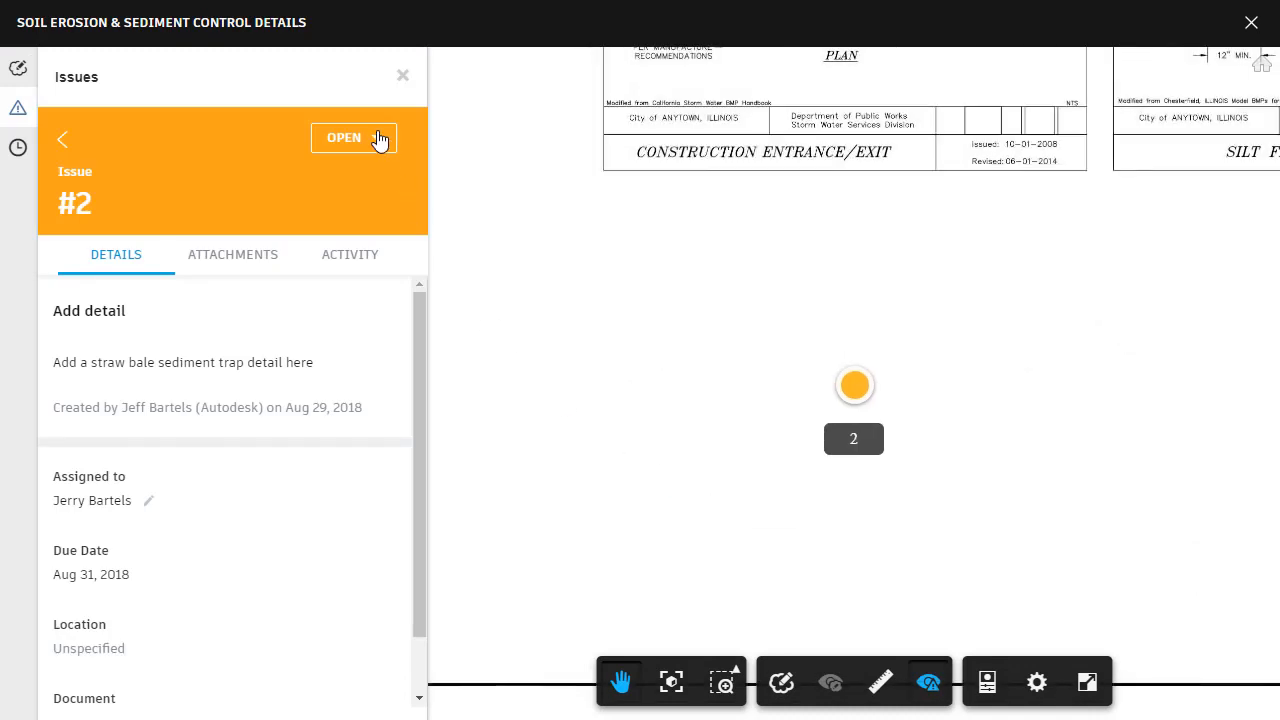
# - Set issue #2 to Answered with response 'I'll add the detail and send out an updated sheet ASAP.'
pyautogui.click(352, 136)
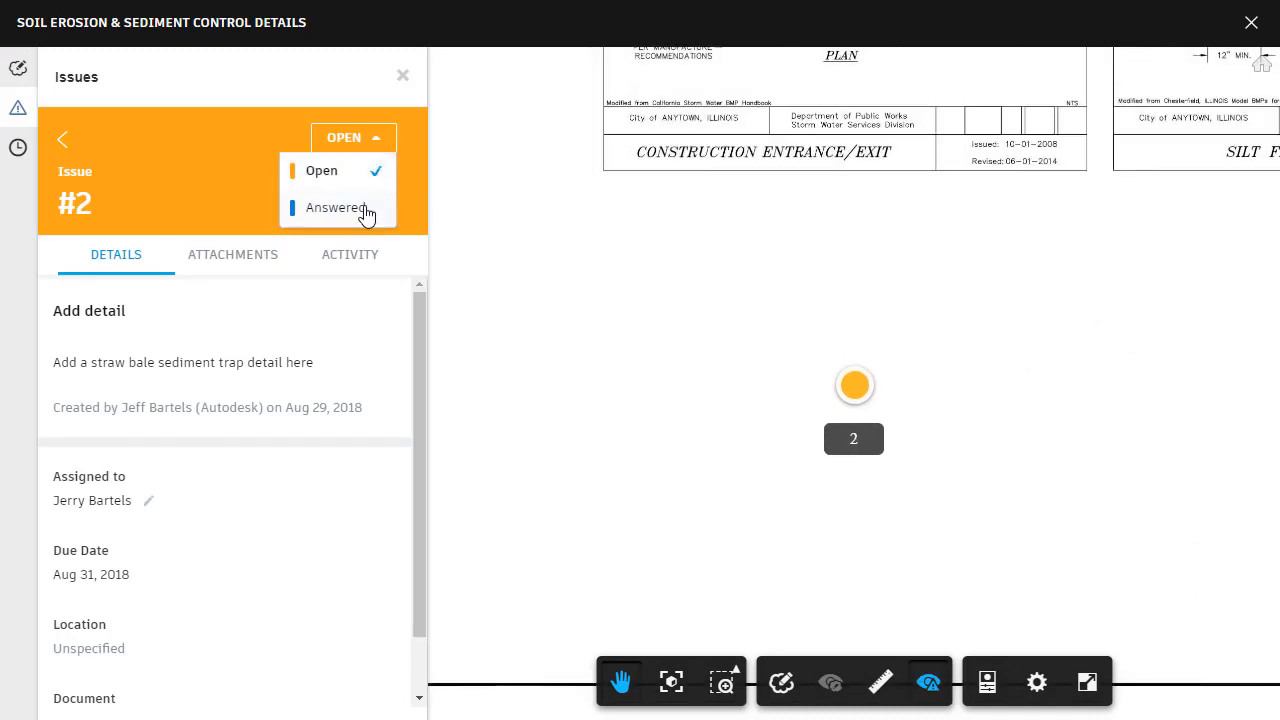
pyautogui.click(338, 208)
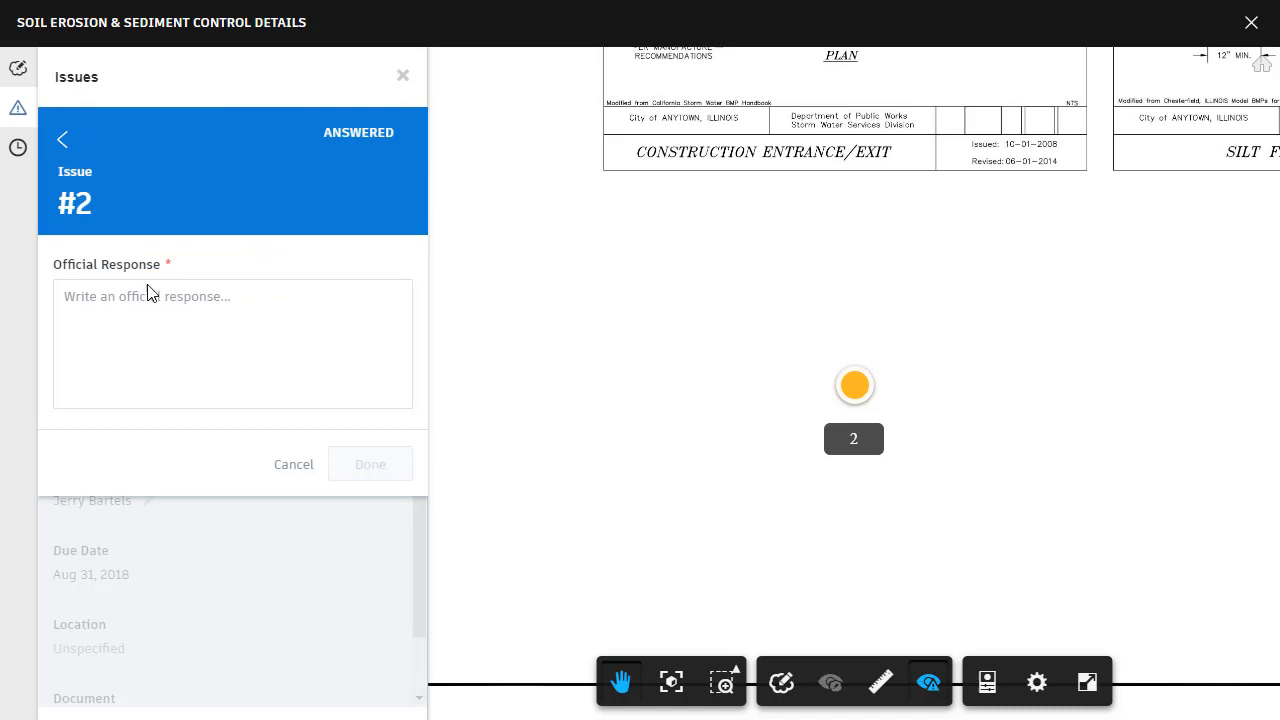
pyautogui.write("I'll add the detail and send out an updated sheet ASAP.")
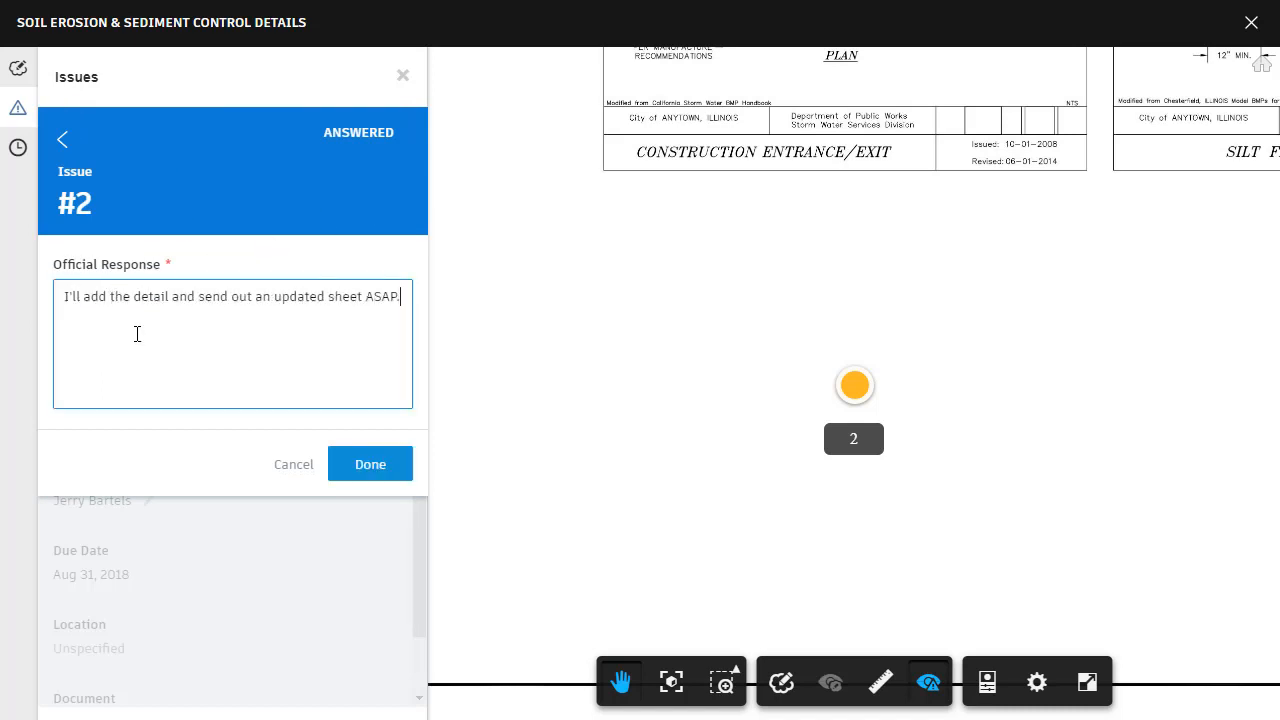
pyautogui.click(370, 464)
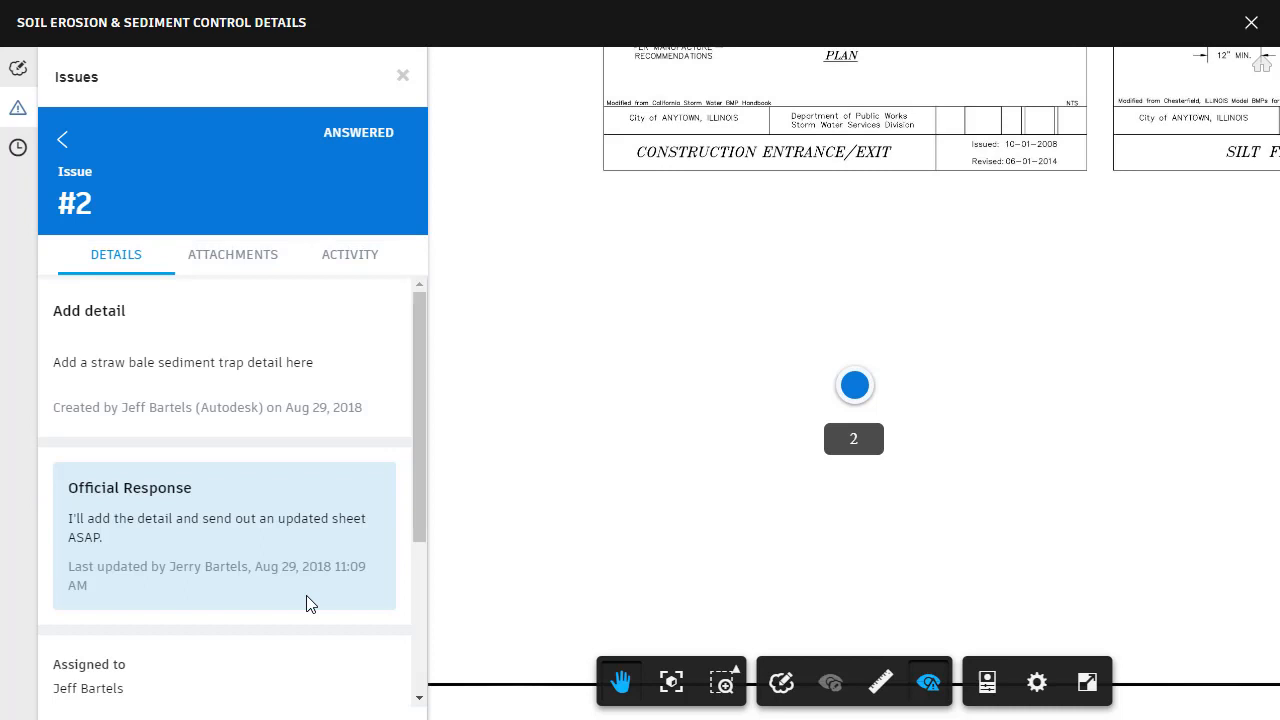
pyautogui.moveTo(62, 704)
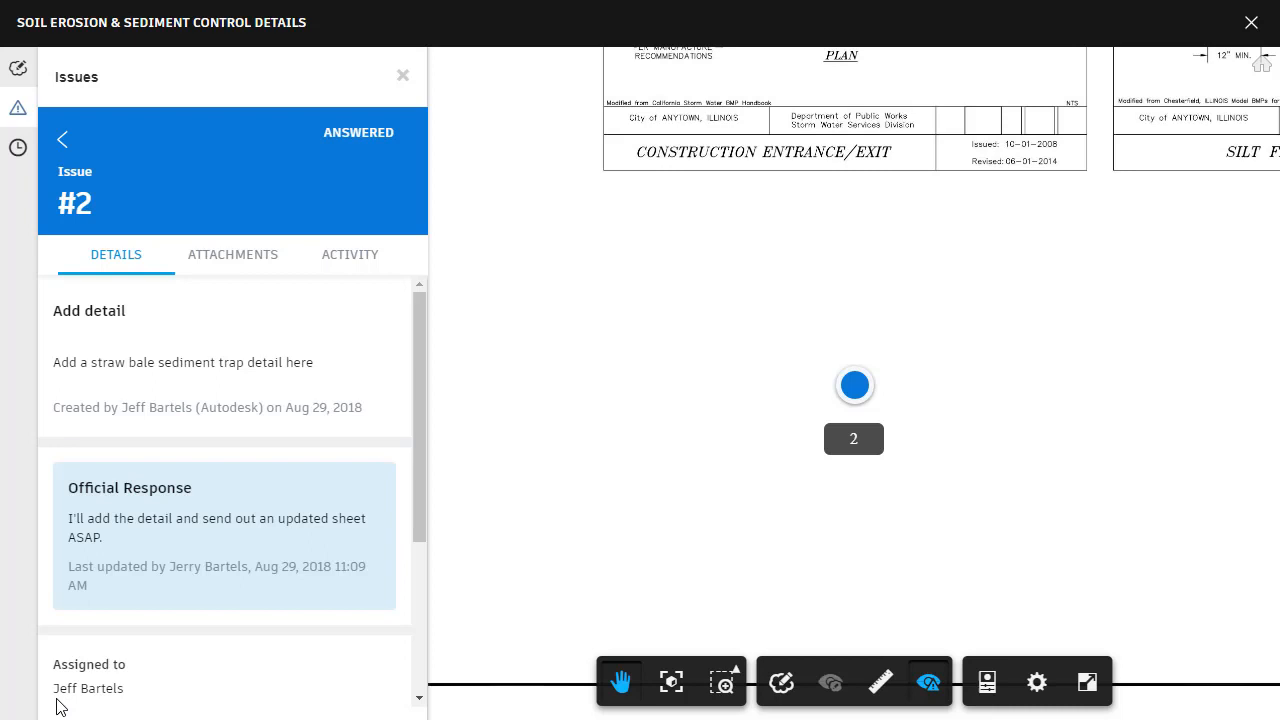
pyautogui.moveTo(392, 172)
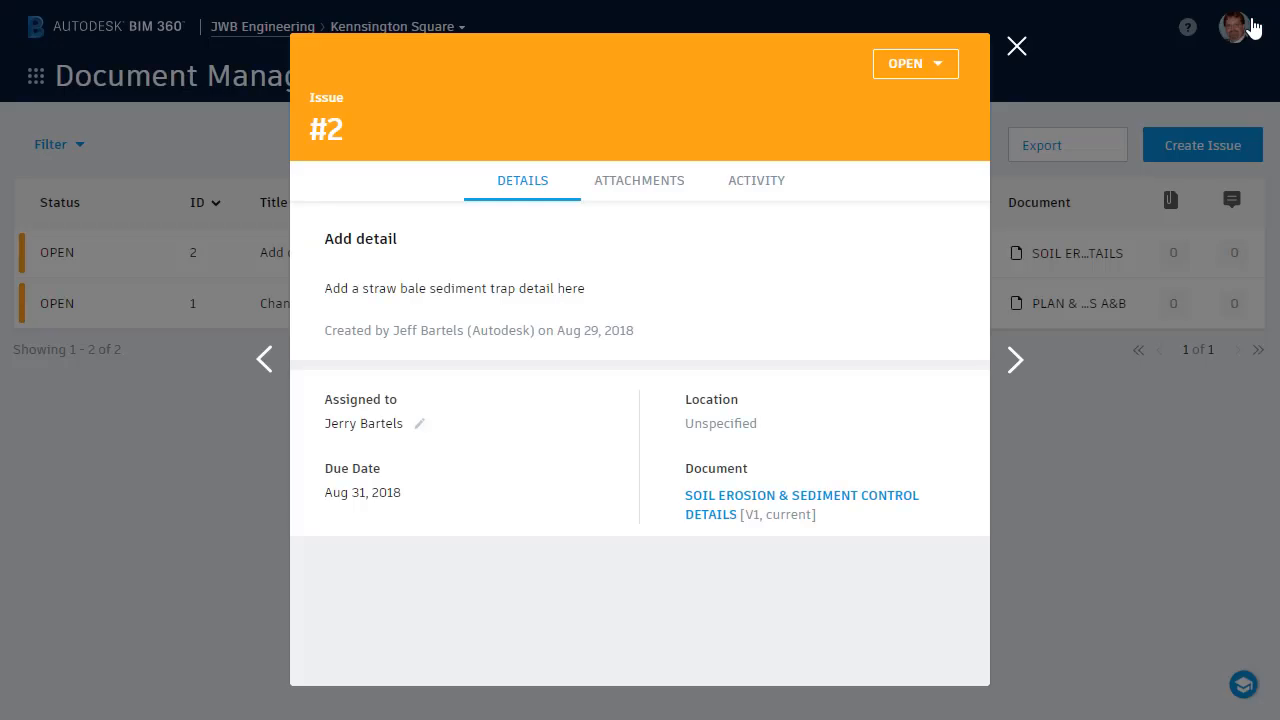
# - Close issue #2 and show Project Home with the issues widget set to My Document Issues
pyautogui.click(1016, 48)
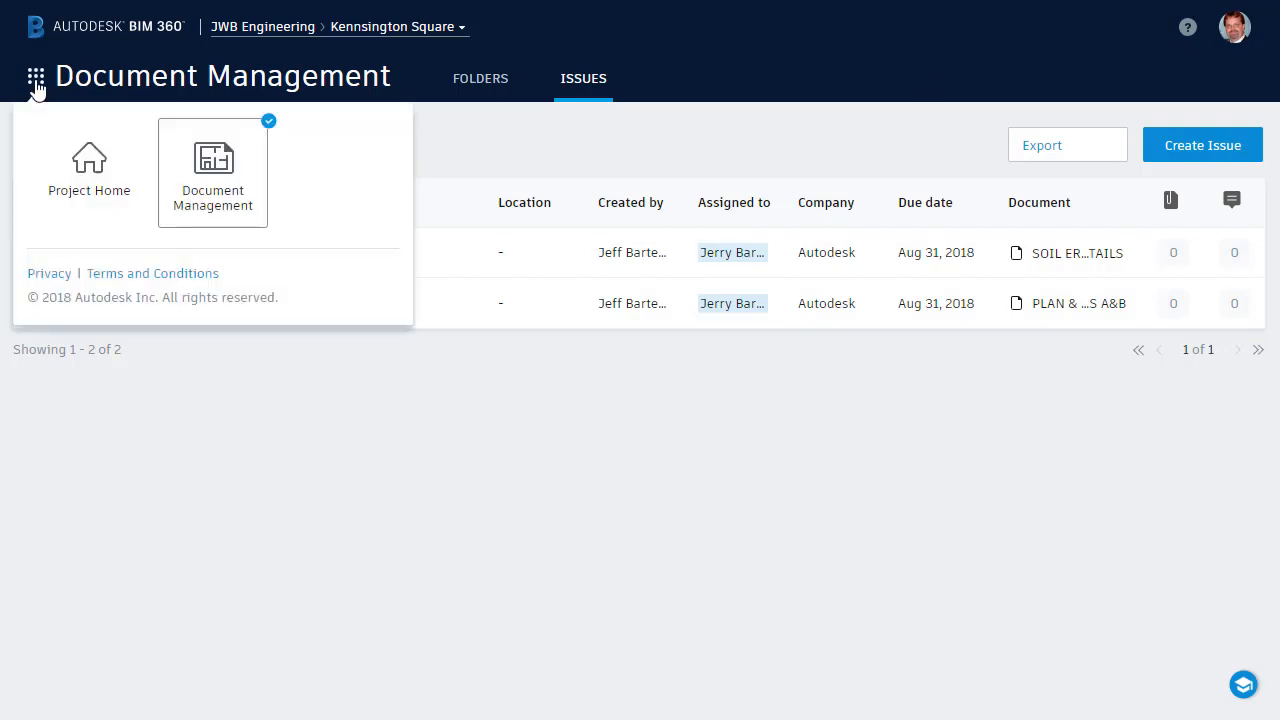
pyautogui.click(88, 170)
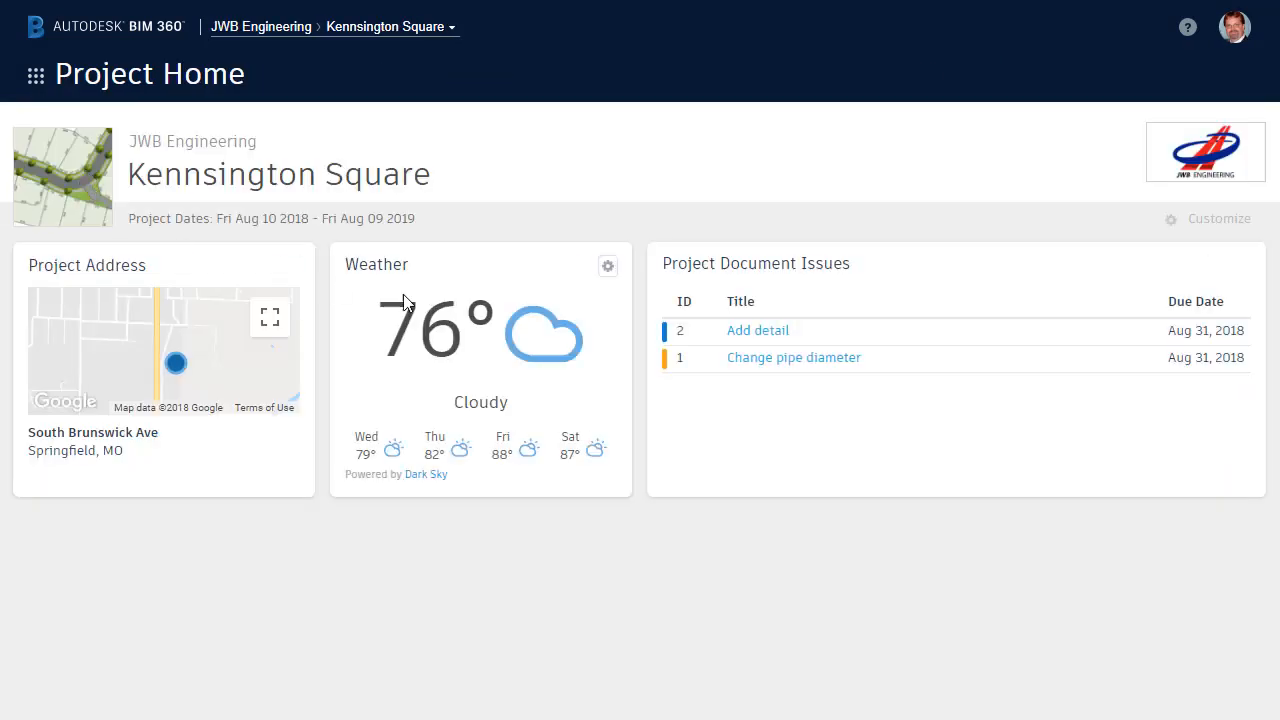
pyautogui.click(758, 264)
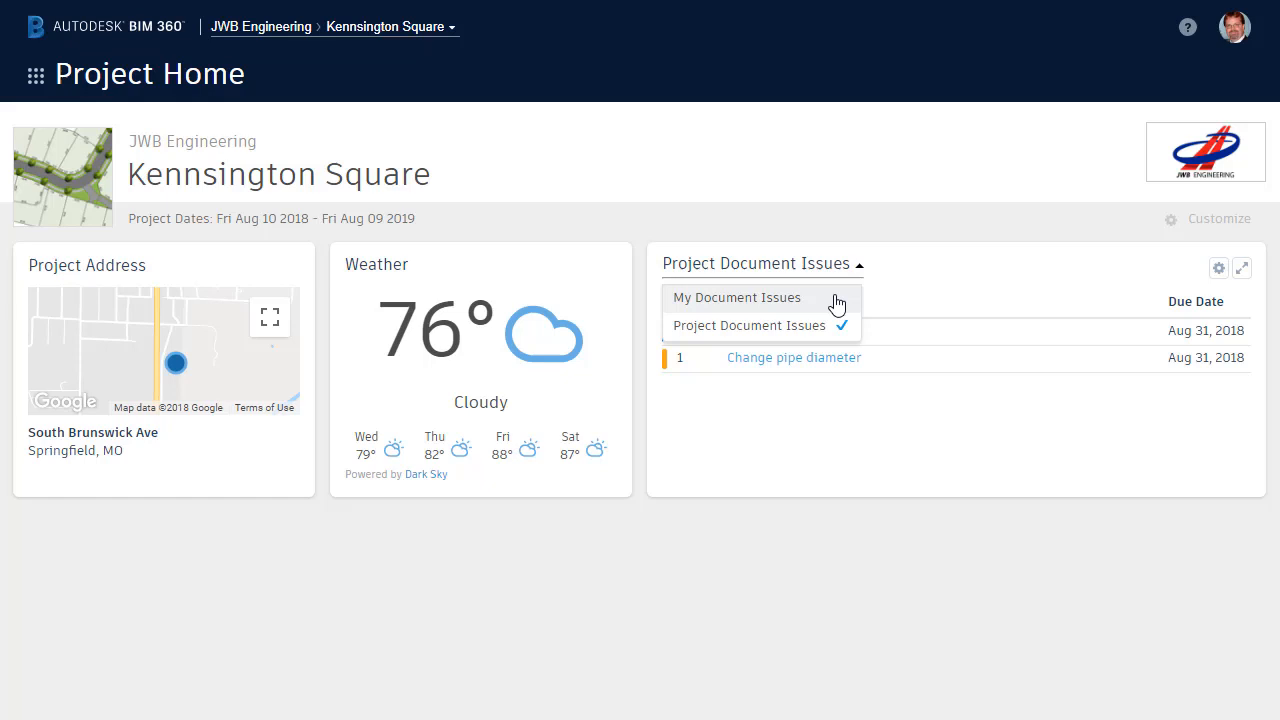
pyautogui.click(736, 296)
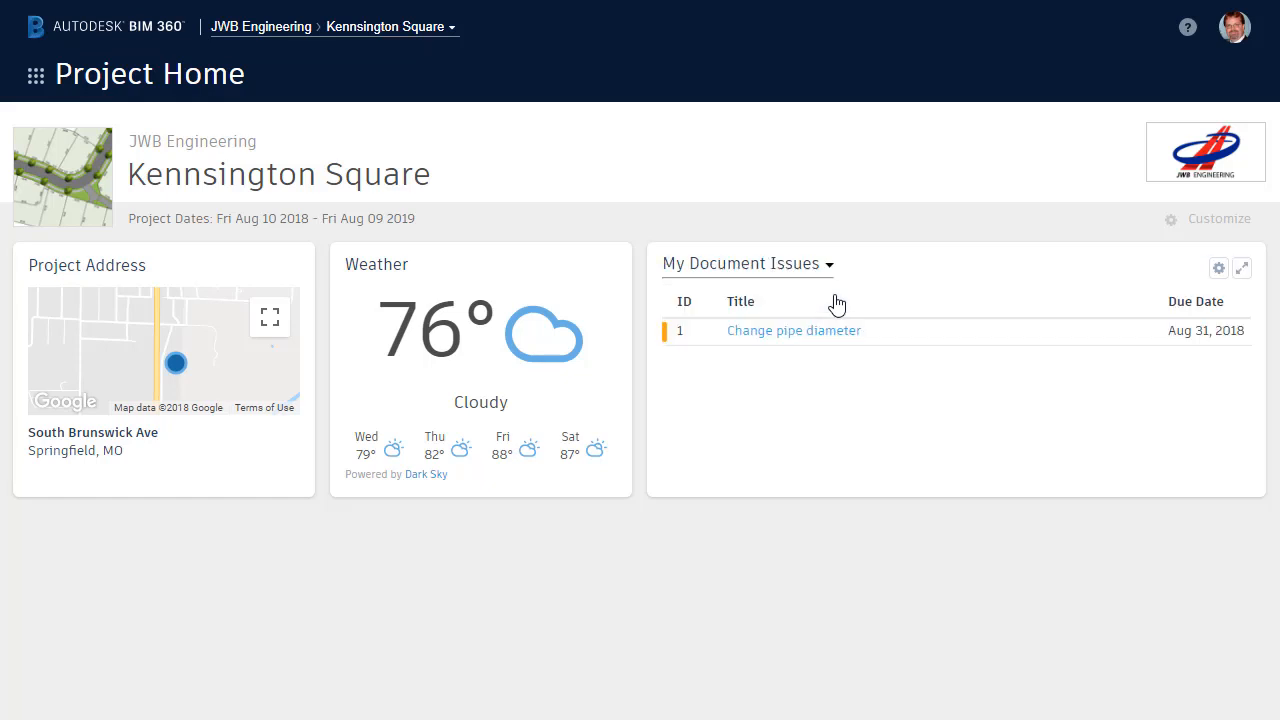
pyautogui.click(792, 330)
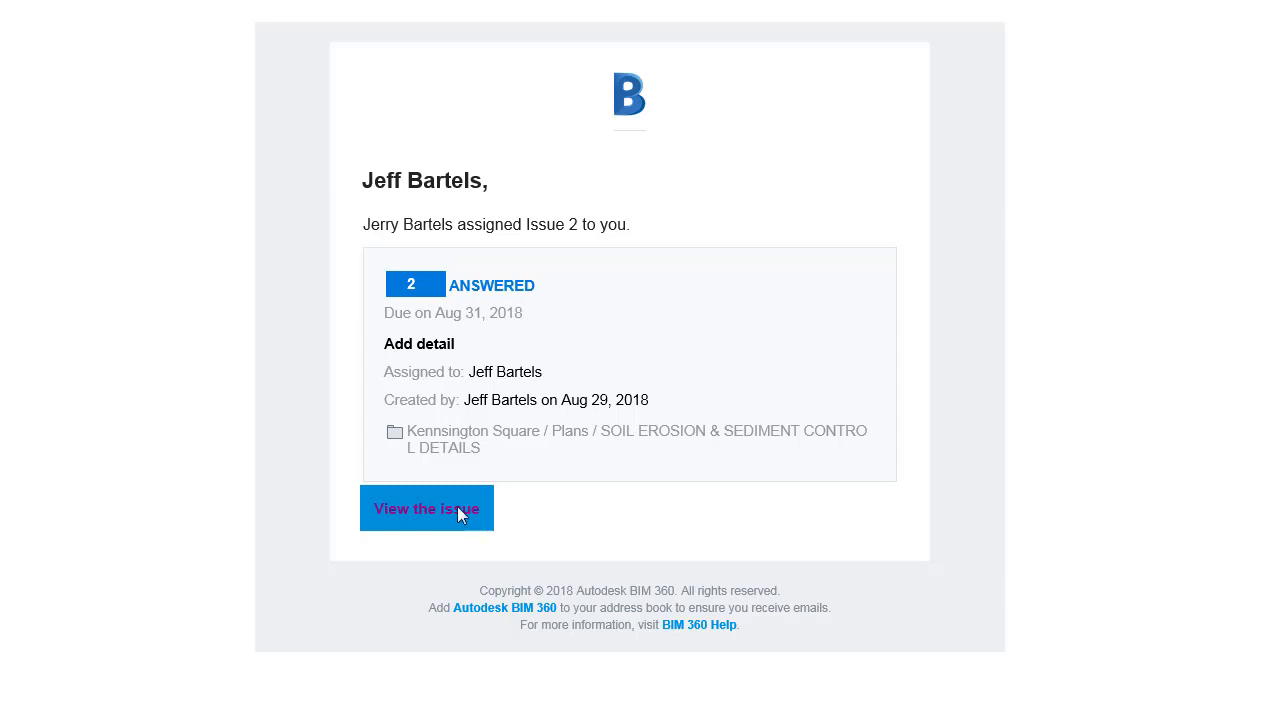
# - View issue 2 in BIM 360 from the Answered notification email
pyautogui.click(426, 508)
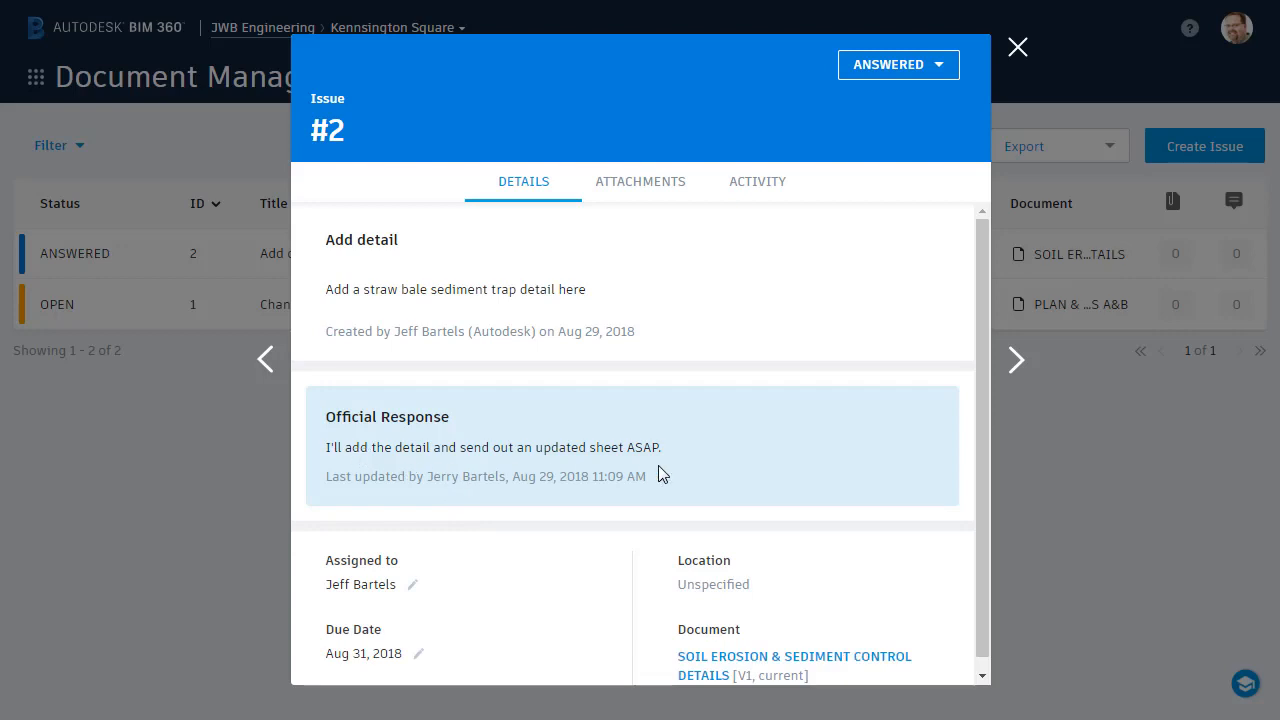
pyautogui.moveTo(940, 76)
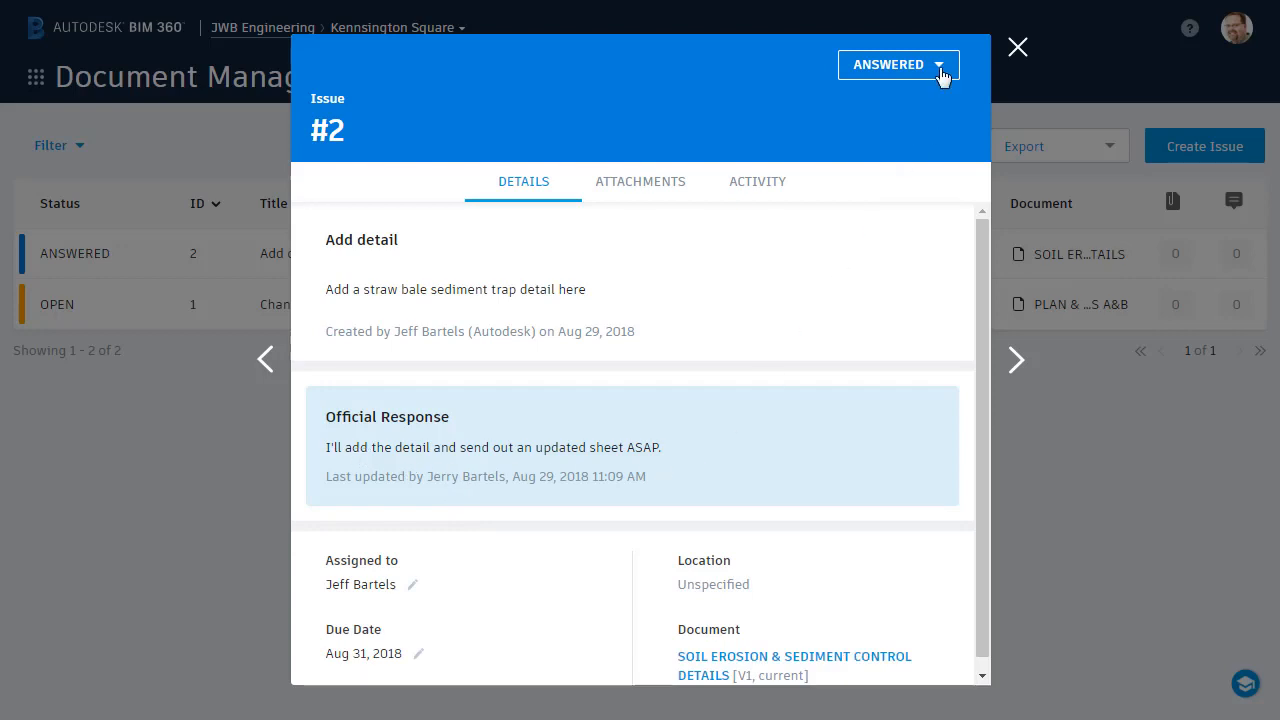
# - View issue #2's Answered status options, then close its details to return to the Issues list
pyautogui.click(896, 64)
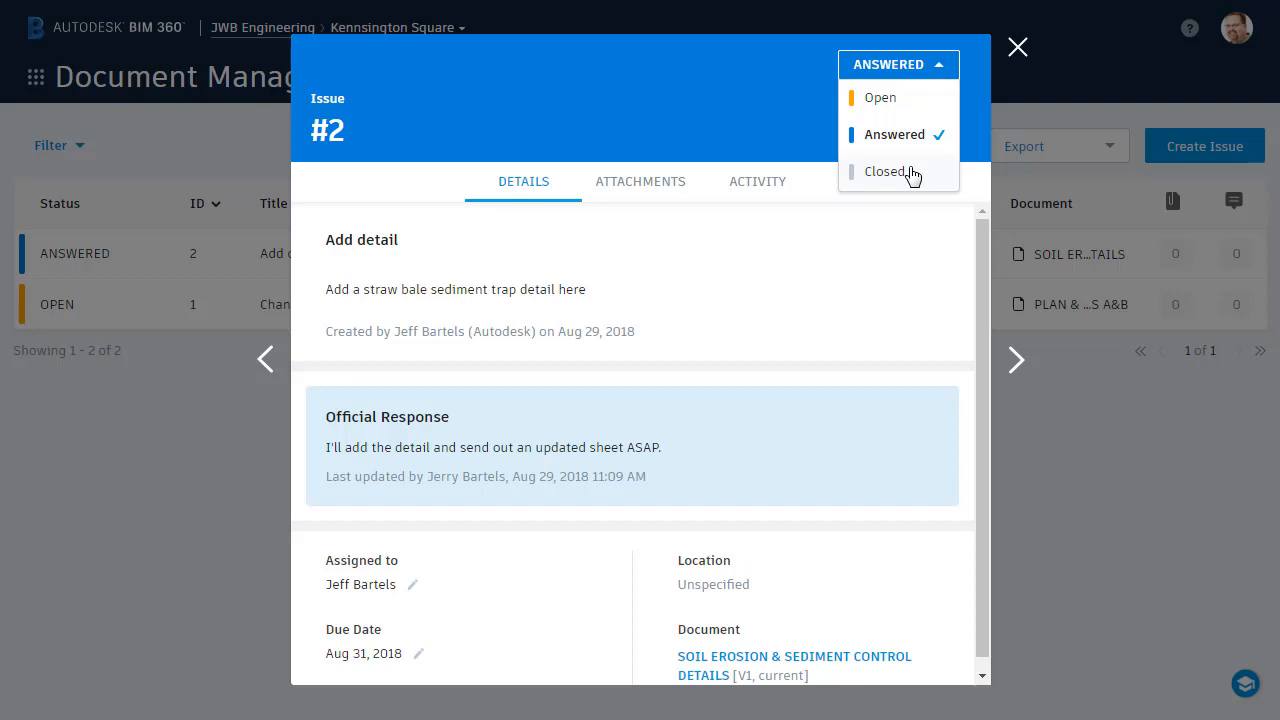
pyautogui.moveTo(912, 100)
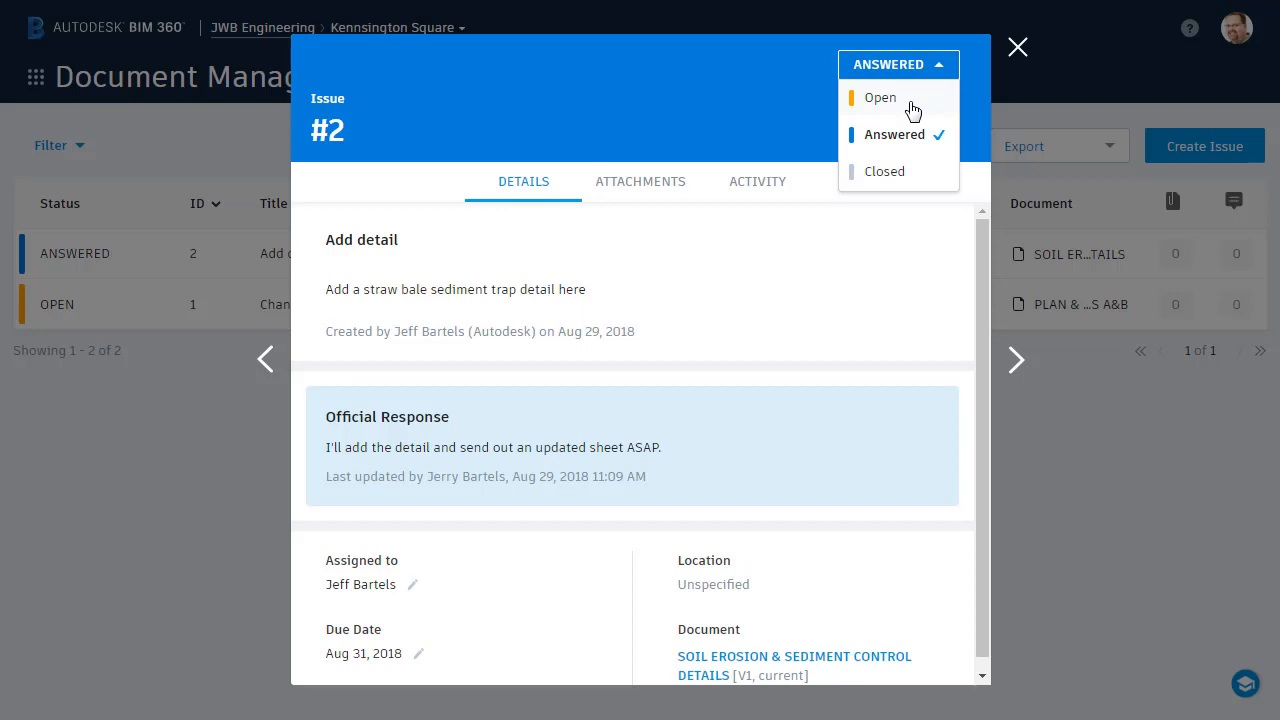
pyautogui.moveTo(1016, 58)
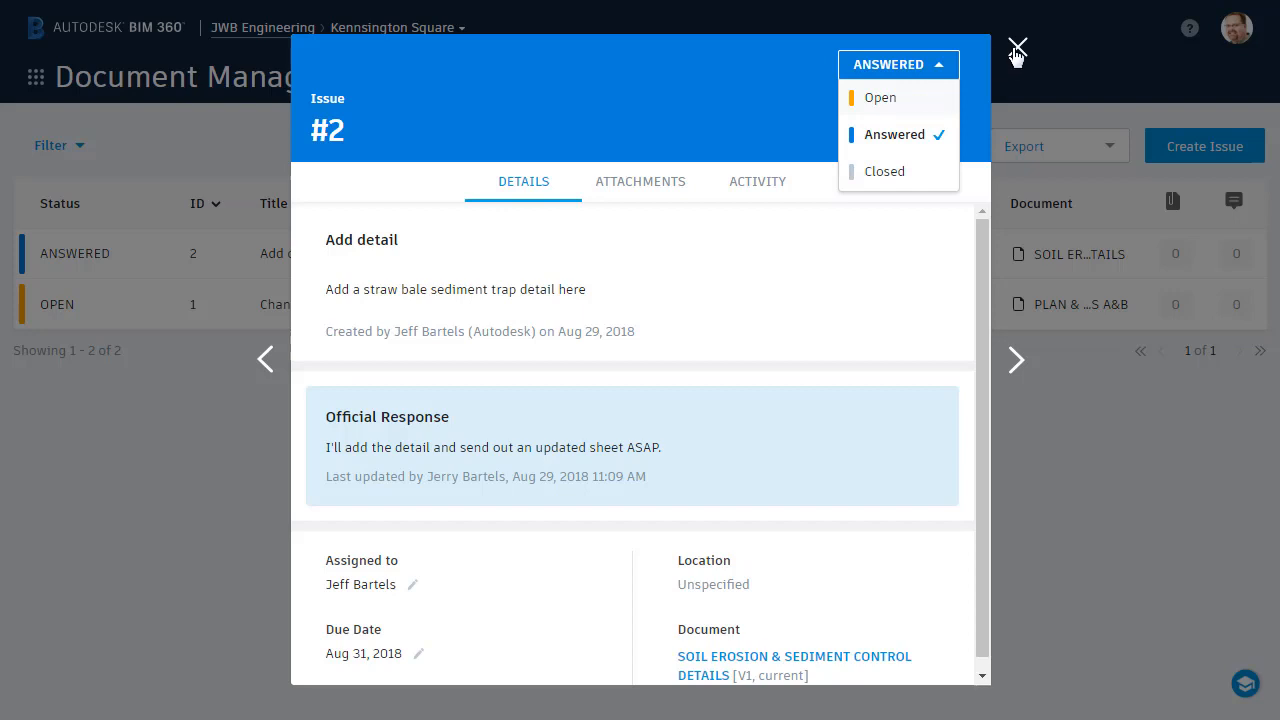
pyautogui.click(1018, 48)
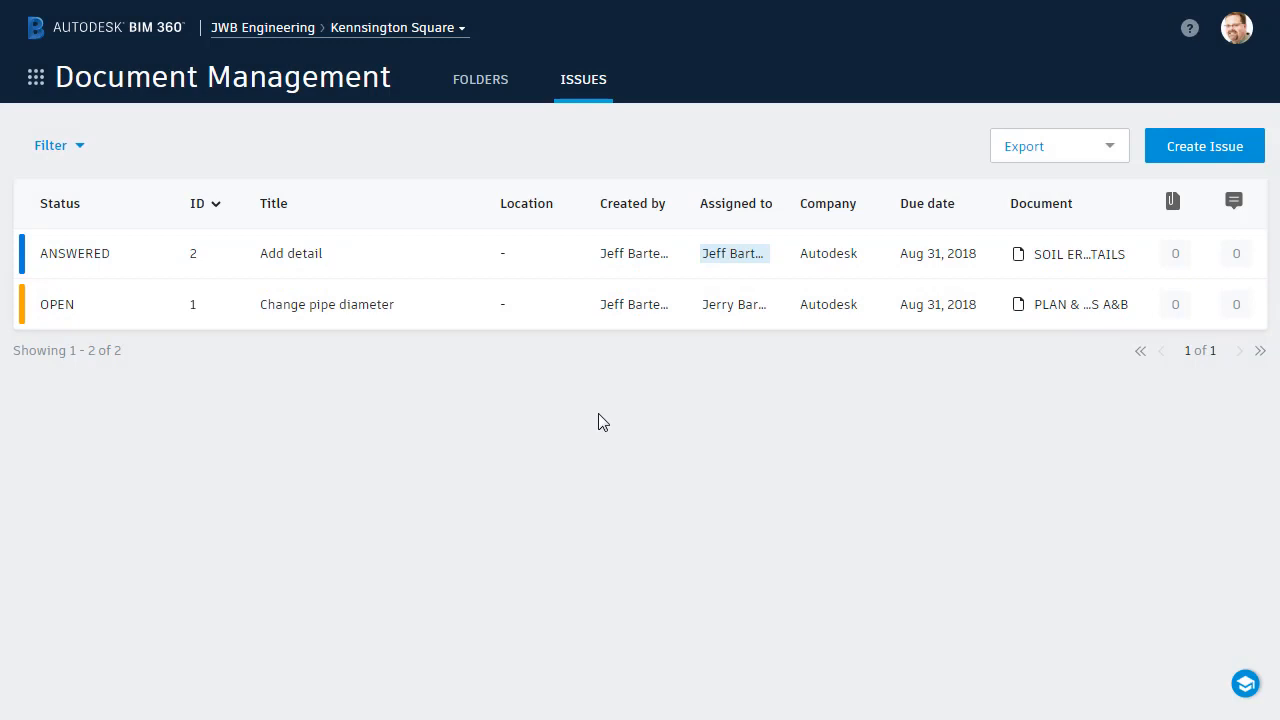
pyautogui.moveTo(584, 428)
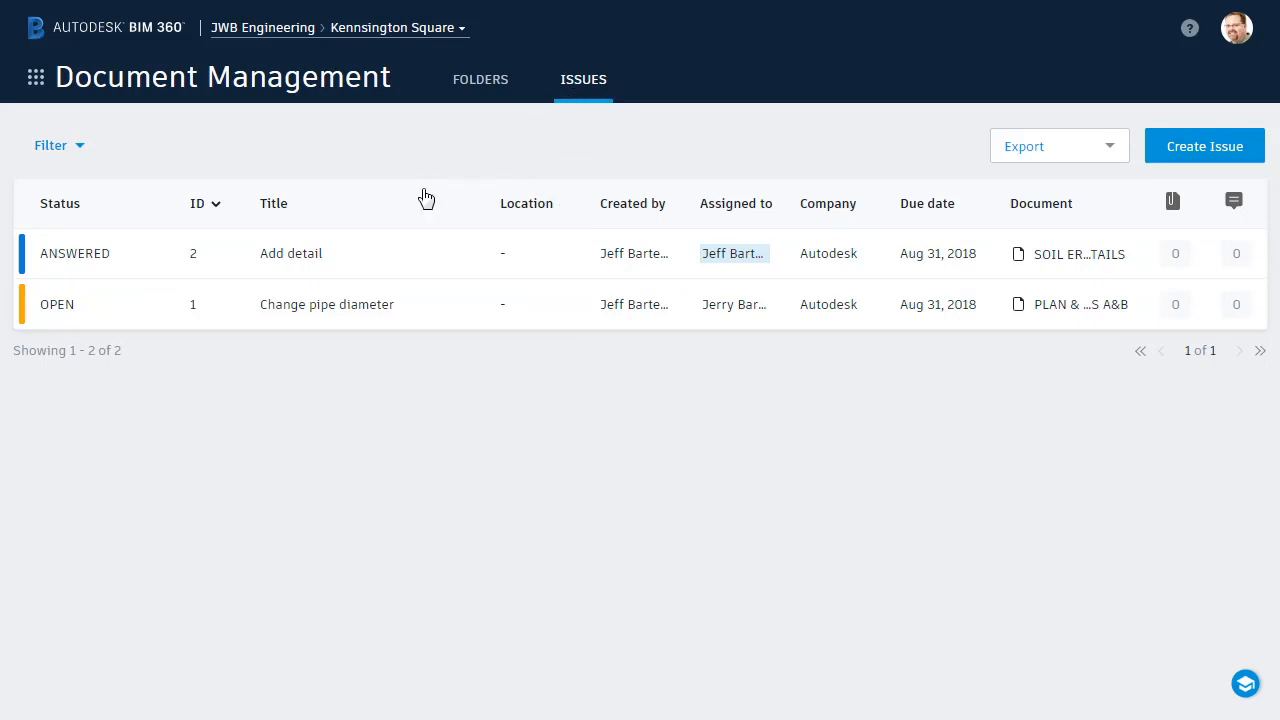
pyautogui.moveTo(420, 378)
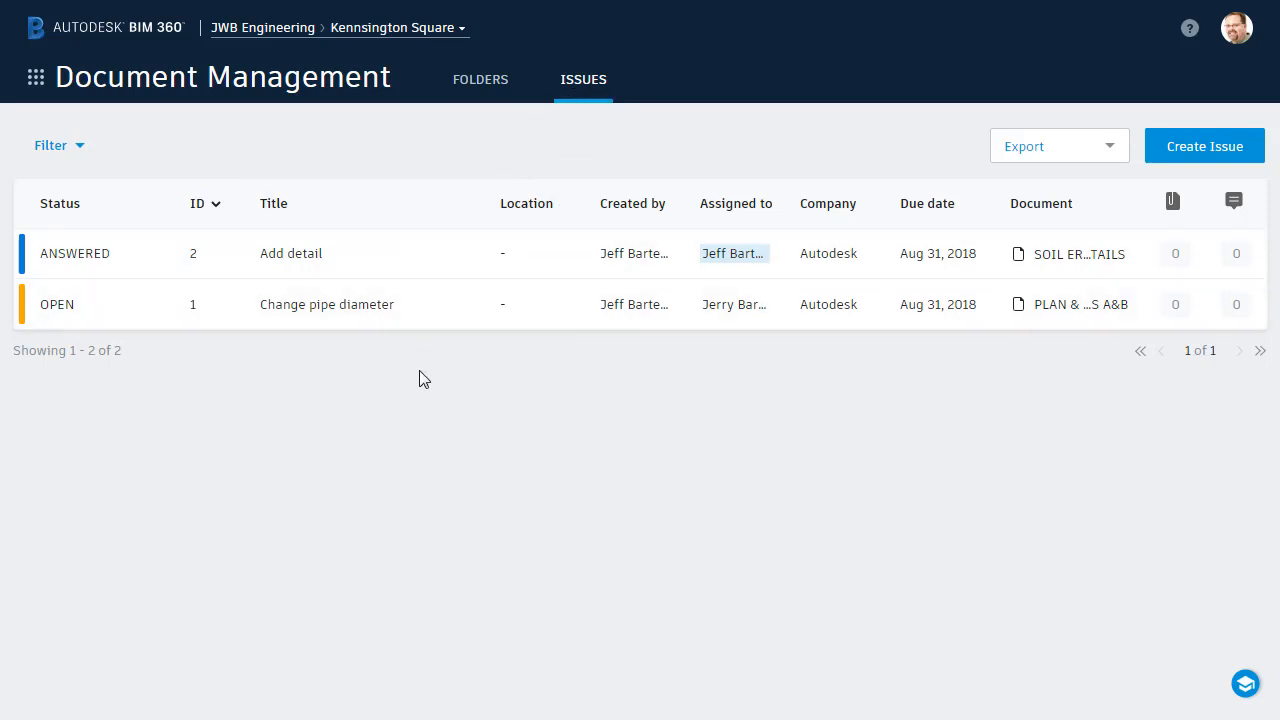